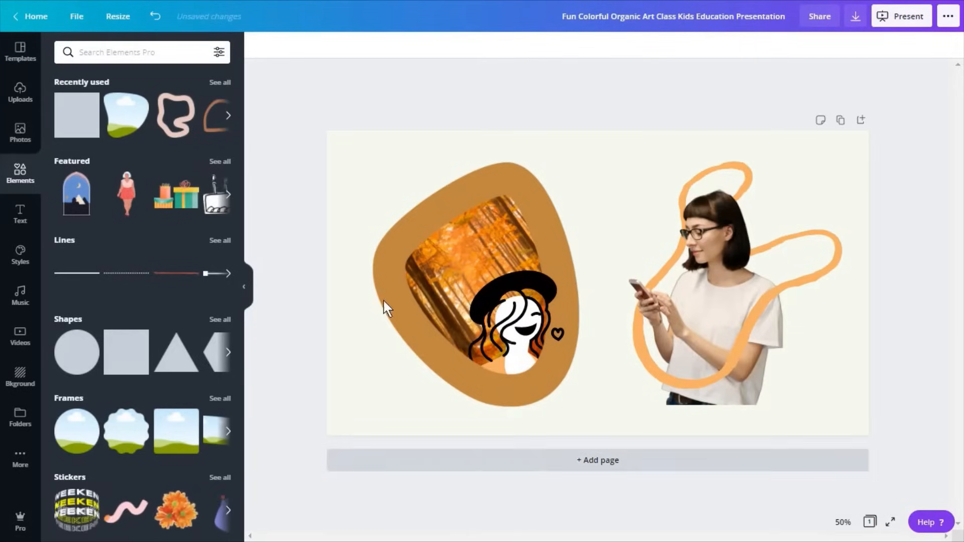
- Remove the photo of the woman with the phone, leaving only the orange blob frame illustration
left_click(707, 277)
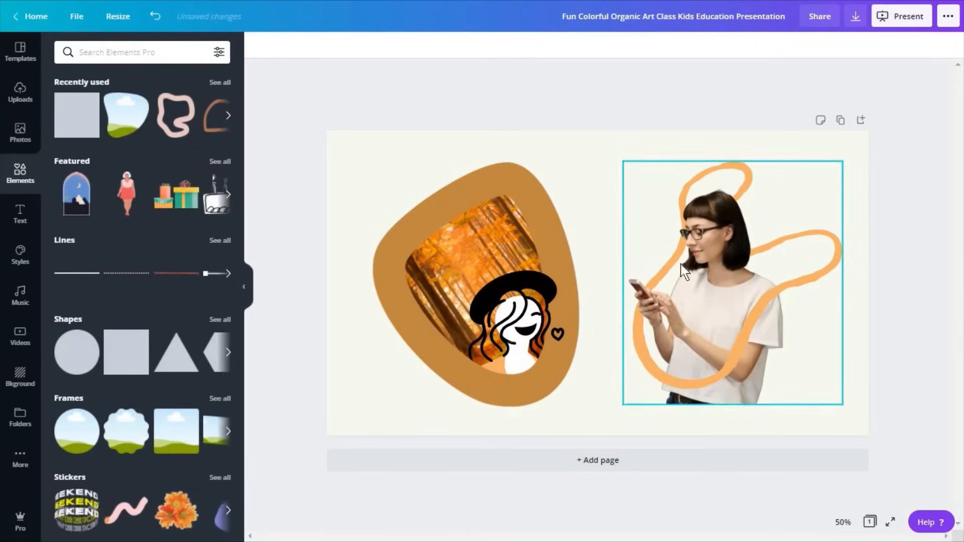
left_click(467, 277)
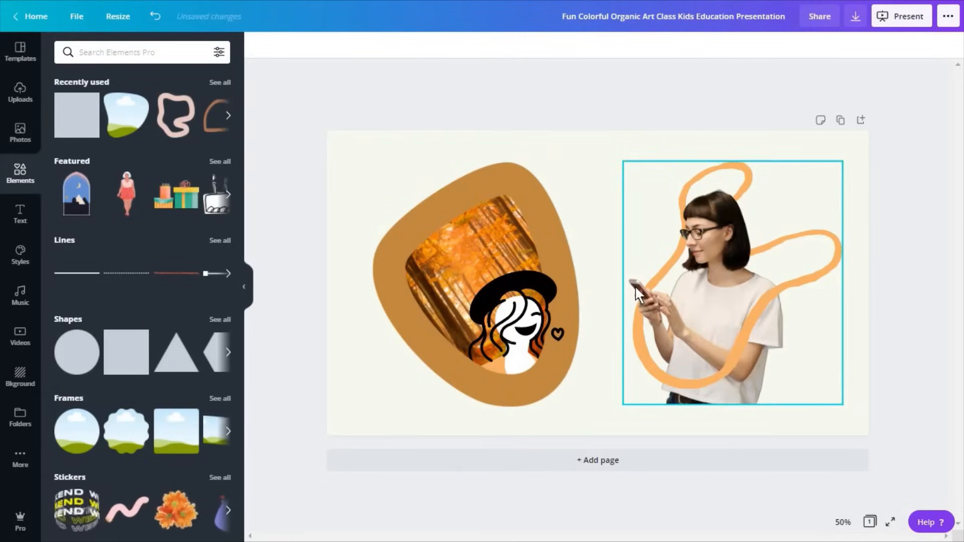
mouse_move(781, 240)
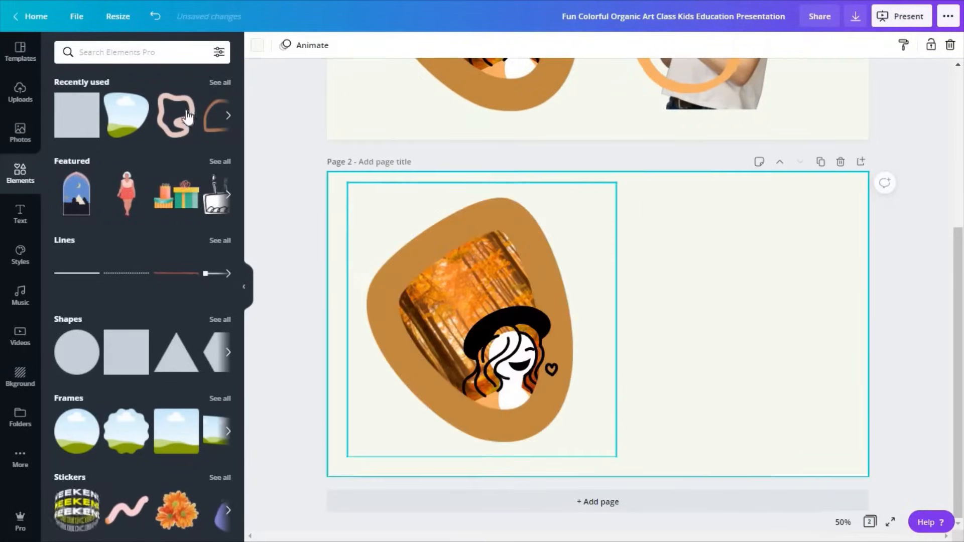
- Find an abstract organic line shape in Elements and add it in coral beside the blob frame
type("organic lines")
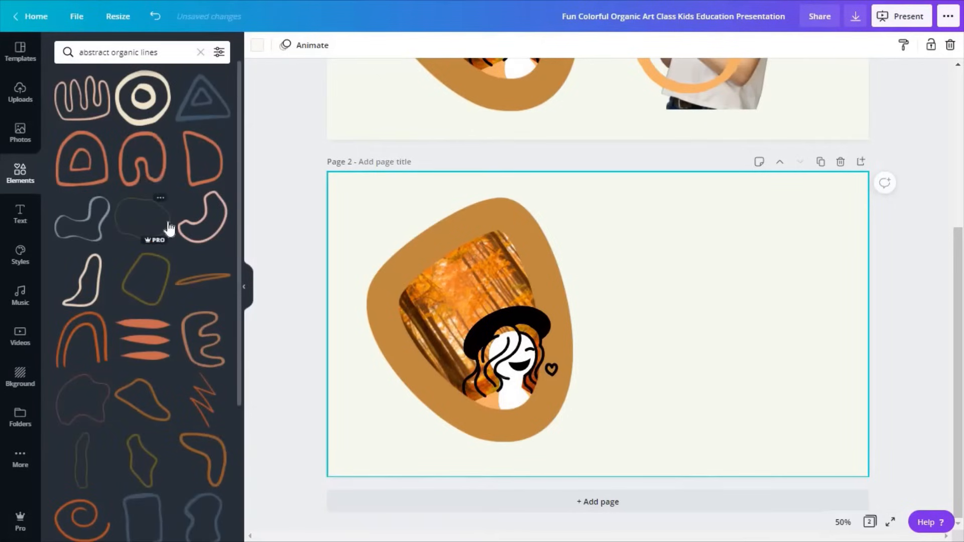
mouse_move(122, 245)
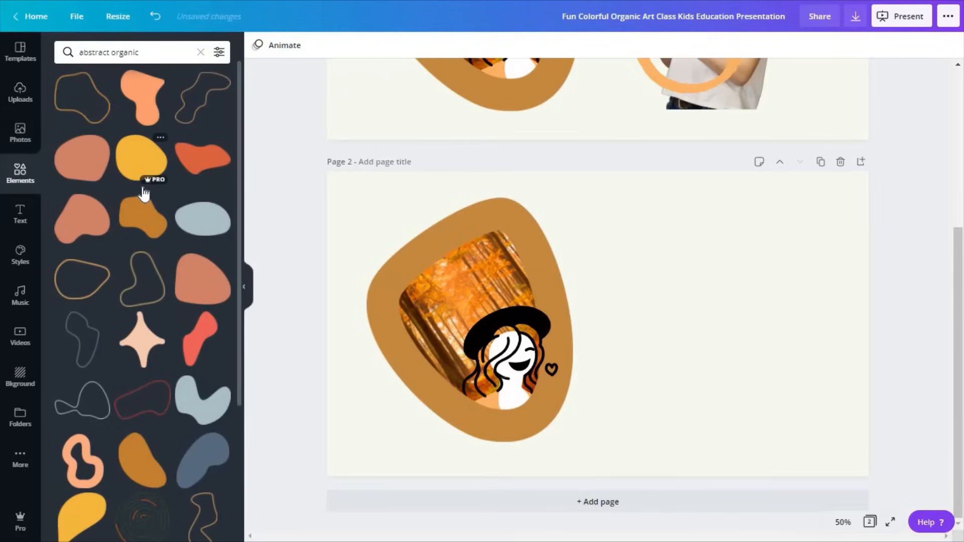
scroll("down", 3)
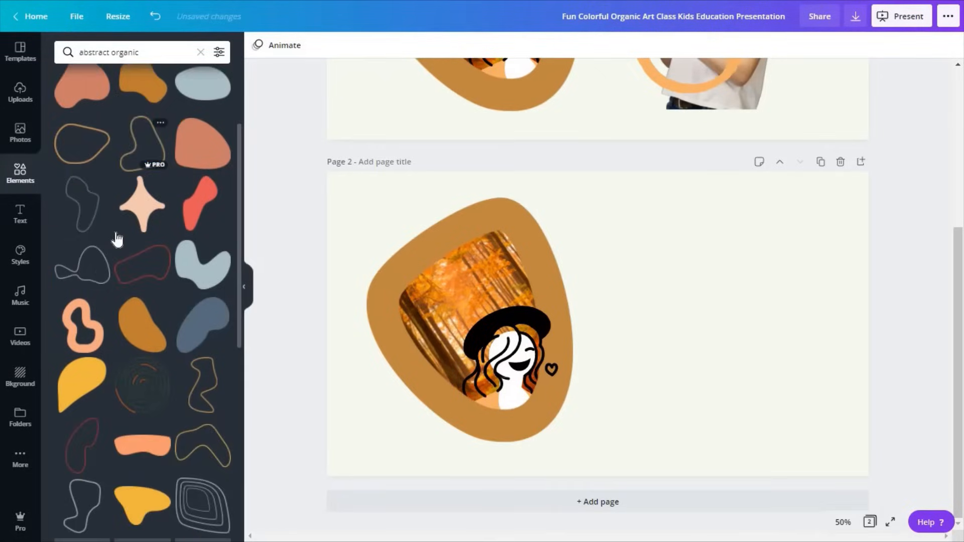
scroll("down", 3)
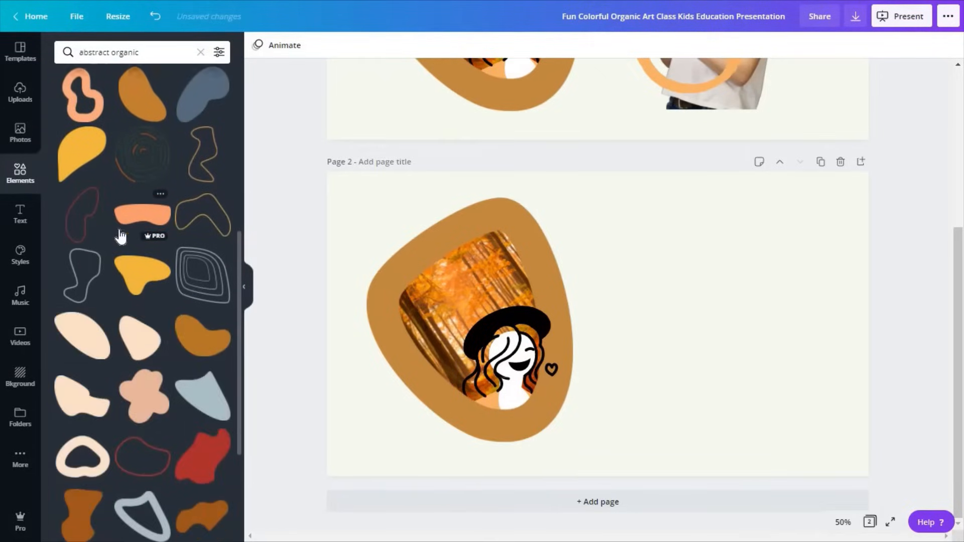
scroll("down", 3)
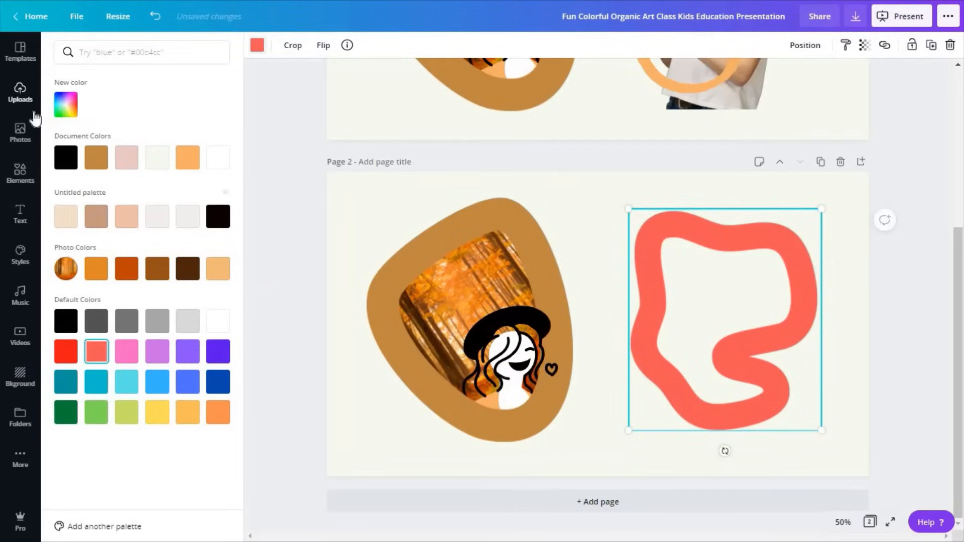
- Search Photos for 'forest' to bring up the foggy forest photo
type("forest")
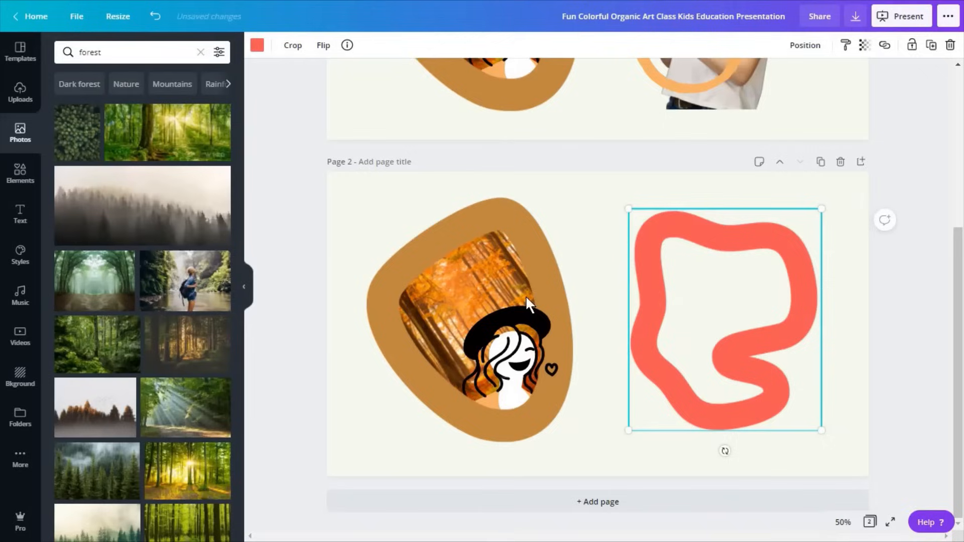
mouse_move(79, 80)
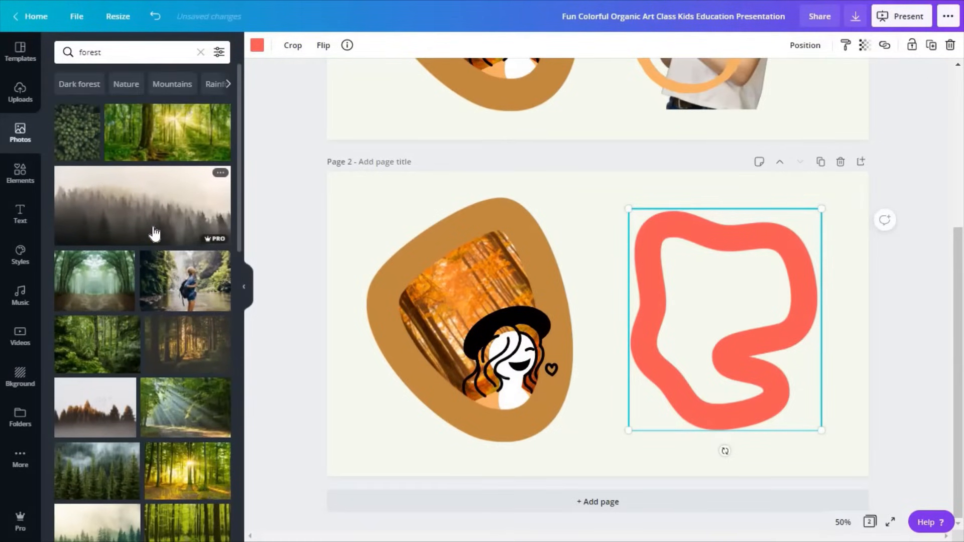
mouse_move(81, 206)
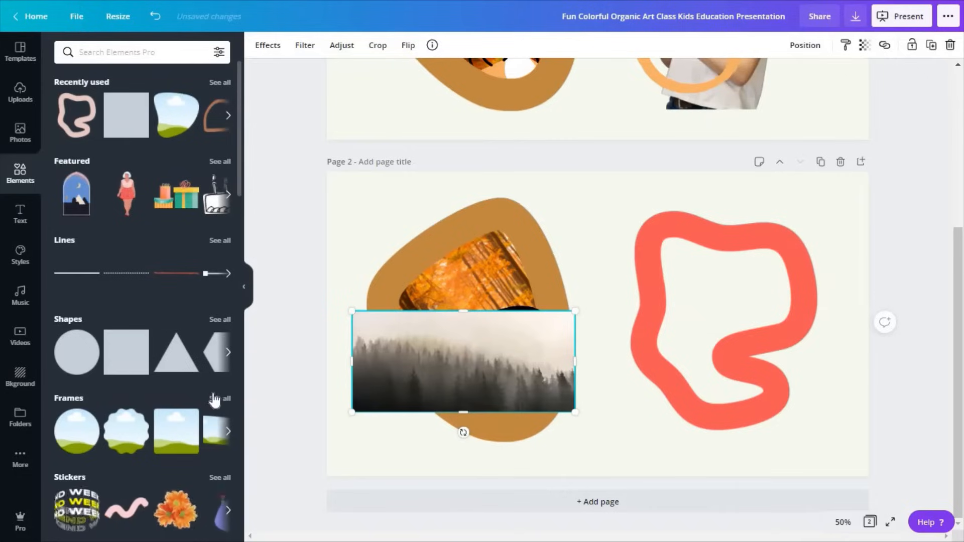
- Search the full Frames collection for 'organic frames' to frame the forest photo in a blob
left_click(219, 397)
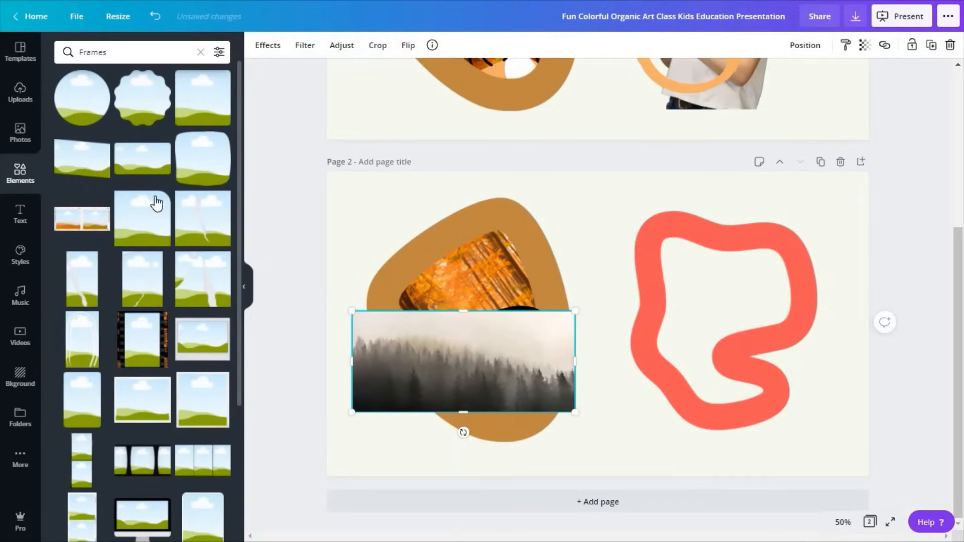
mouse_move(444, 372)
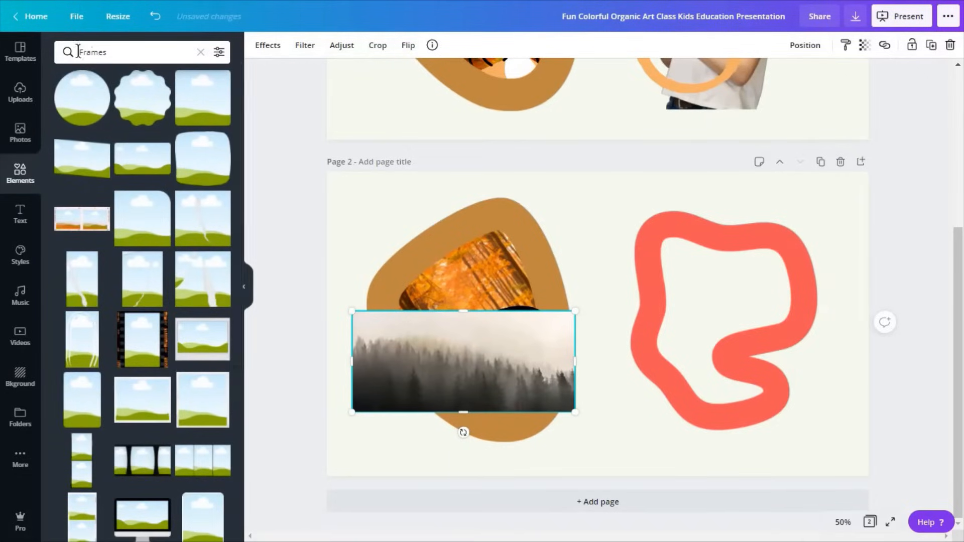
type("organic f")
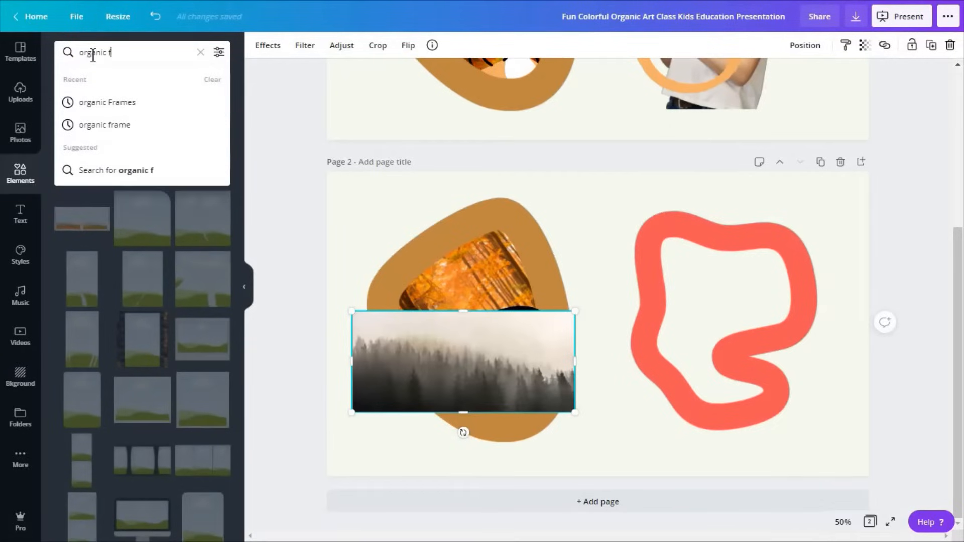
left_click(106, 102)
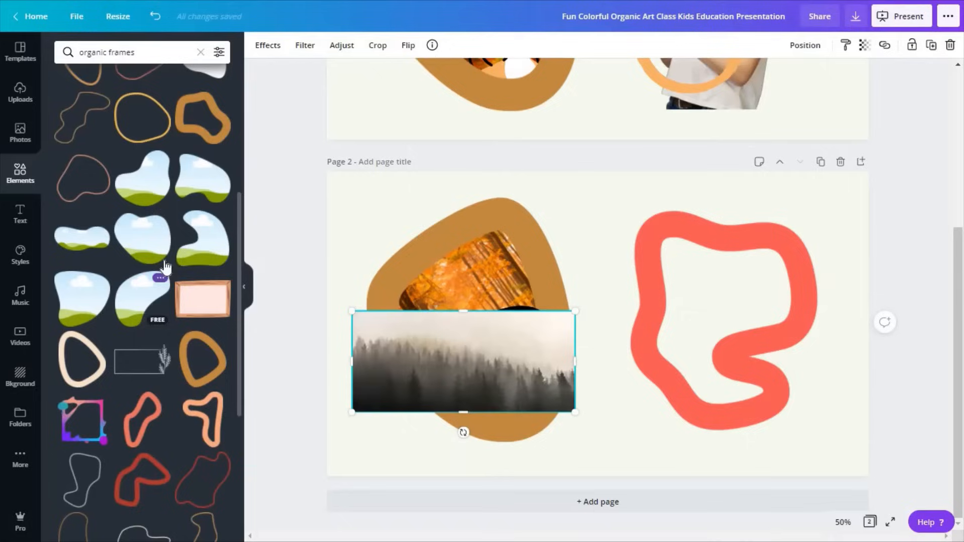
mouse_move(799, 318)
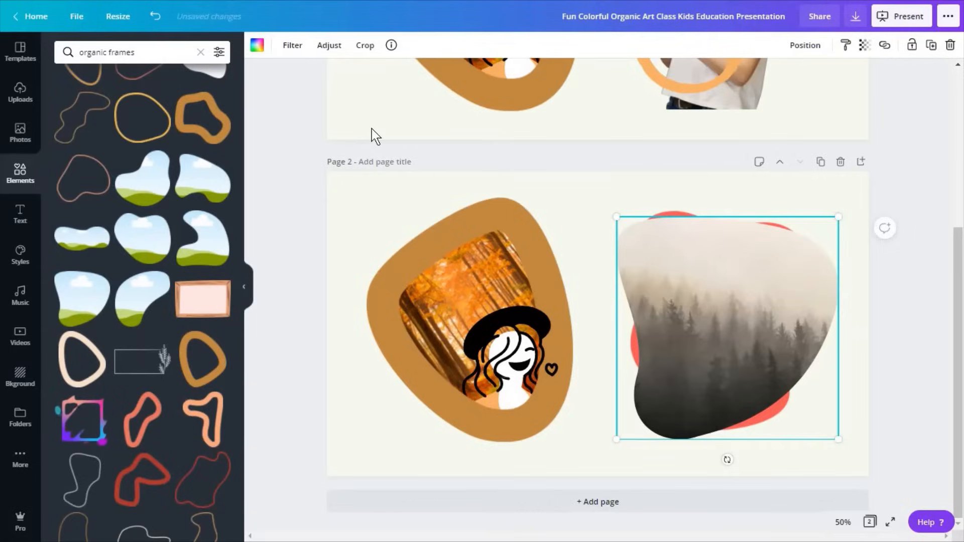
- Adjust the forest photo: lower brightness and saturation, raise contrast
left_click(329, 45)
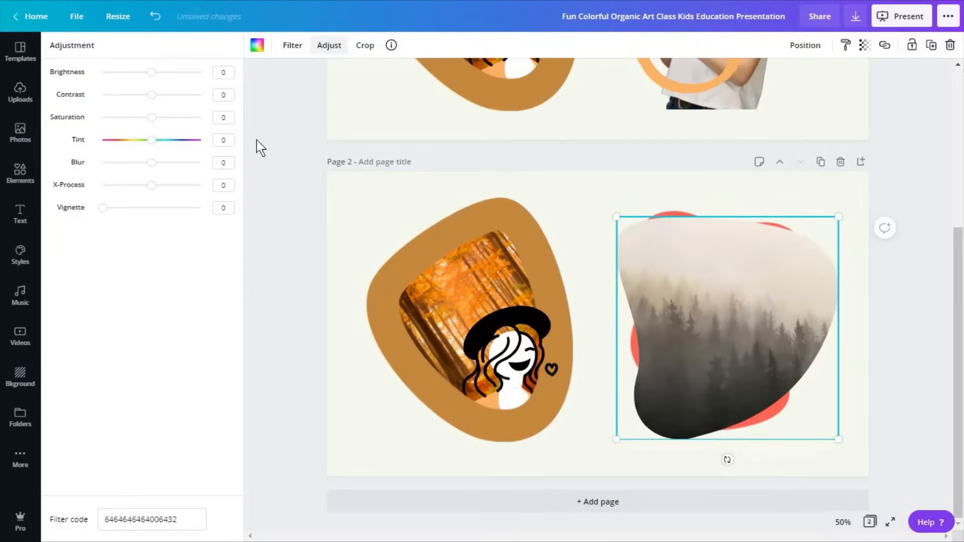
mouse_move(178, 148)
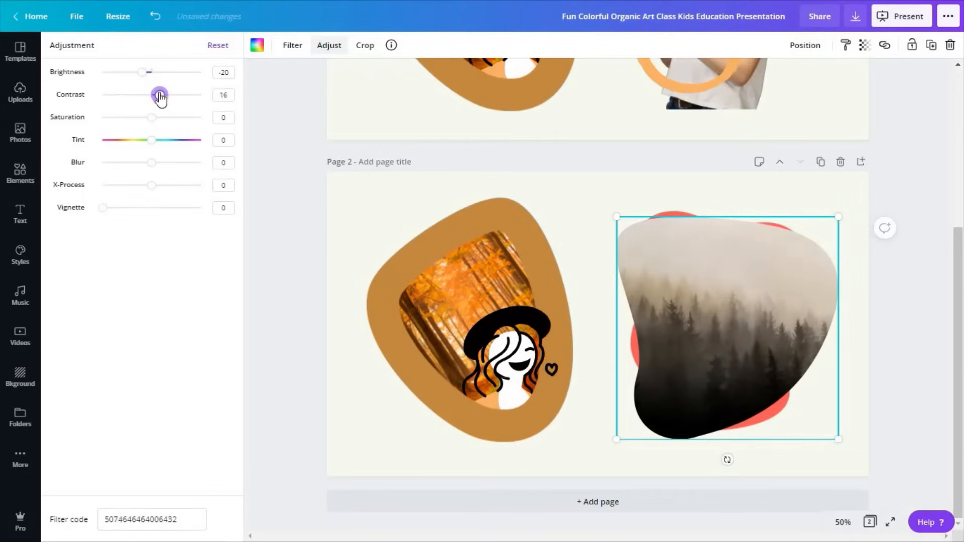
left_click_drag(152, 118, 137, 117)
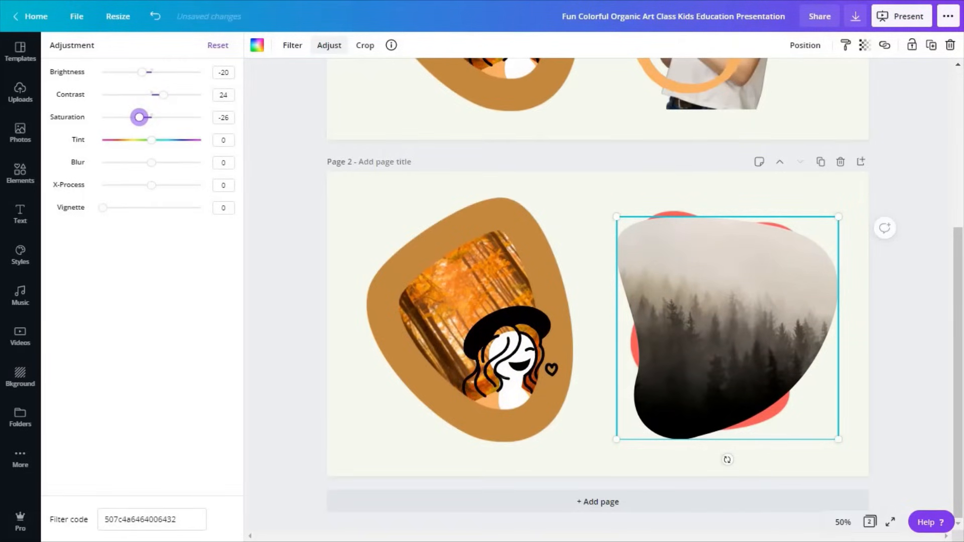
- Send the forest frame behind the coral line and shrink it to sit within the line
left_click(804, 45)
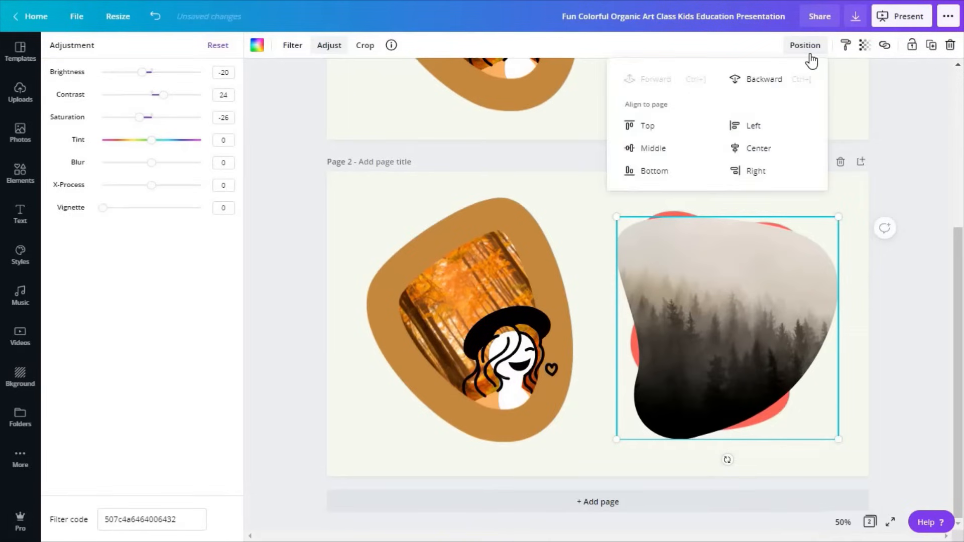
left_click(763, 78)
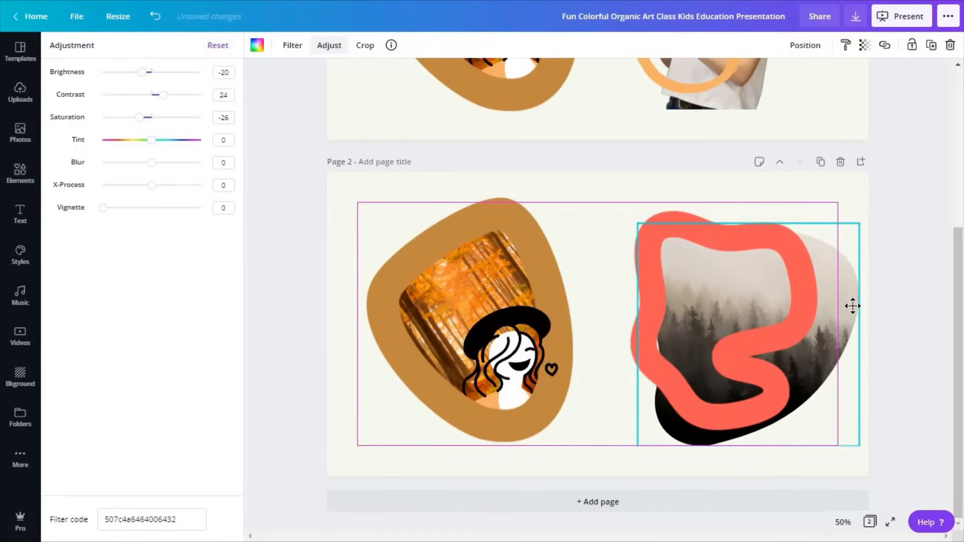
left_click_drag(852, 306, 799, 301)
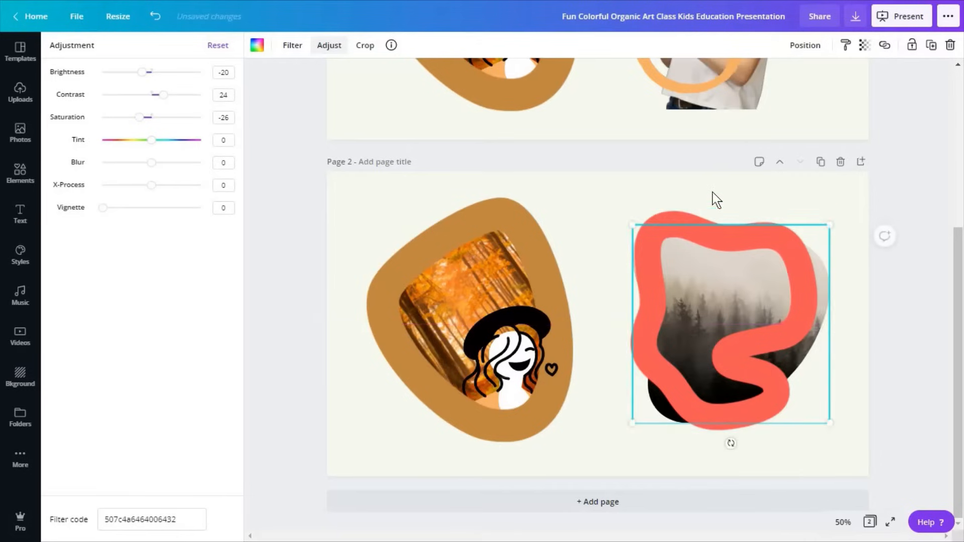
left_click(20, 174)
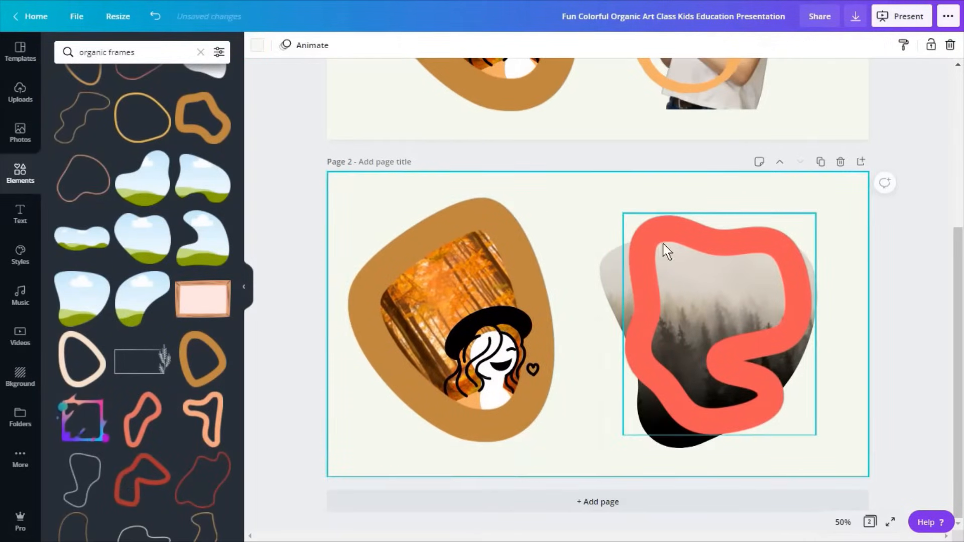
mouse_move(642, 361)
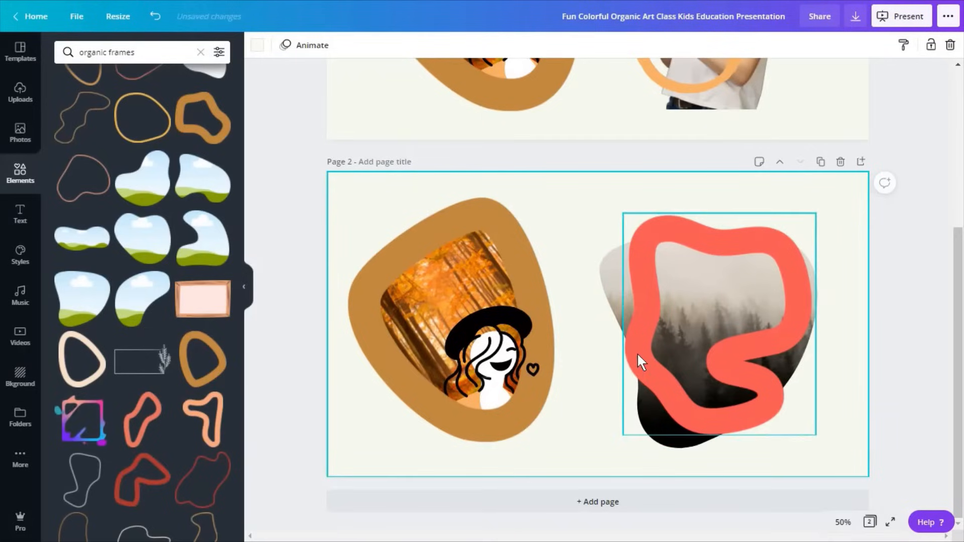
mouse_move(179, 208)
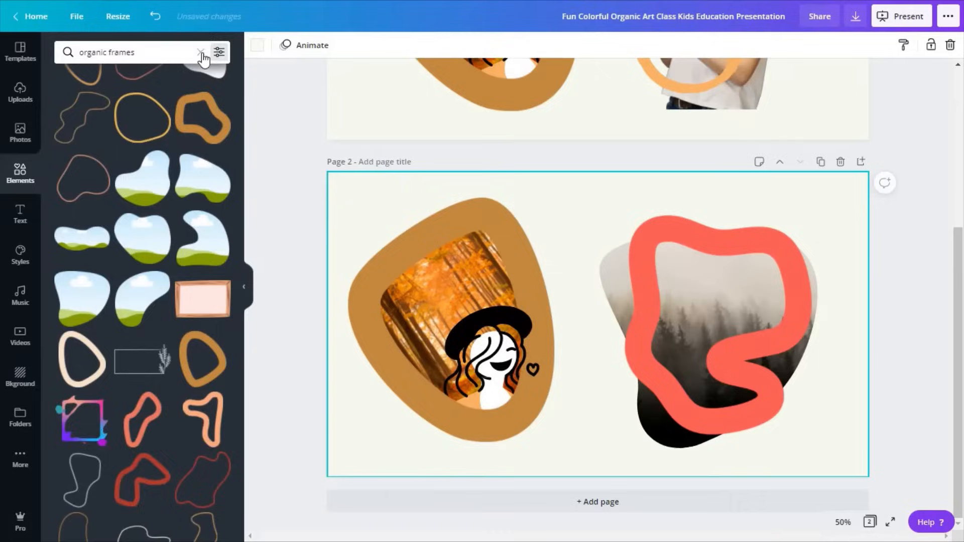
- Add a square in the cream page-background colour right of the coral ring, one layer back
left_click(200, 52)
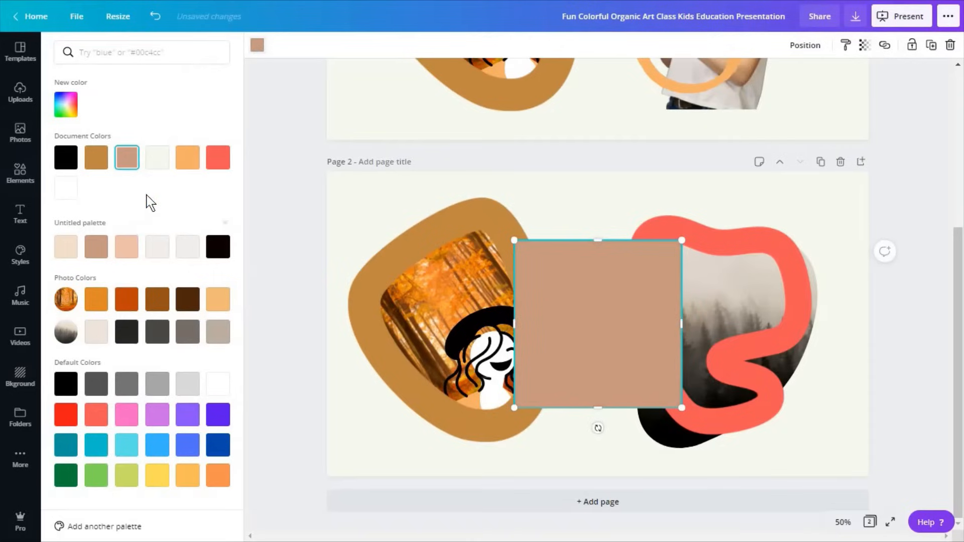
left_click(157, 156)
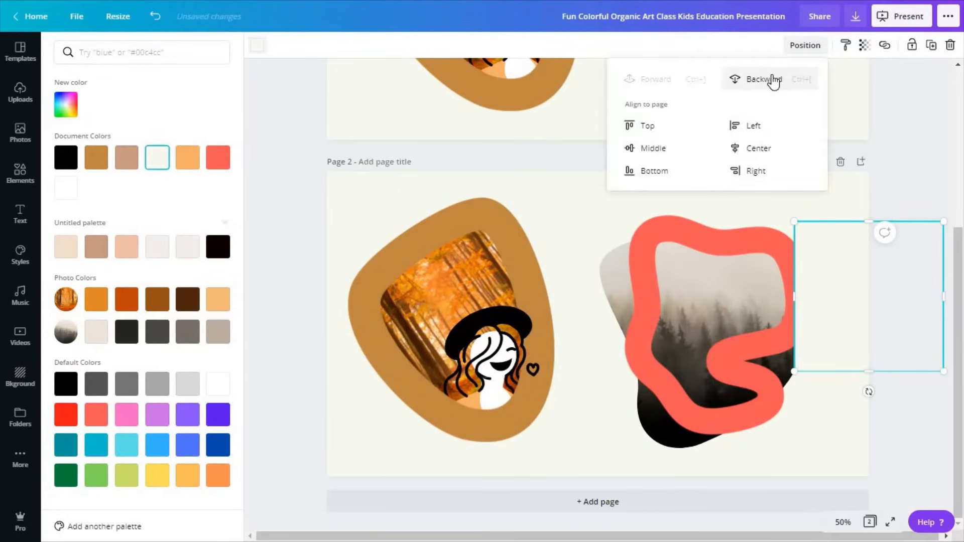
left_click(763, 78)
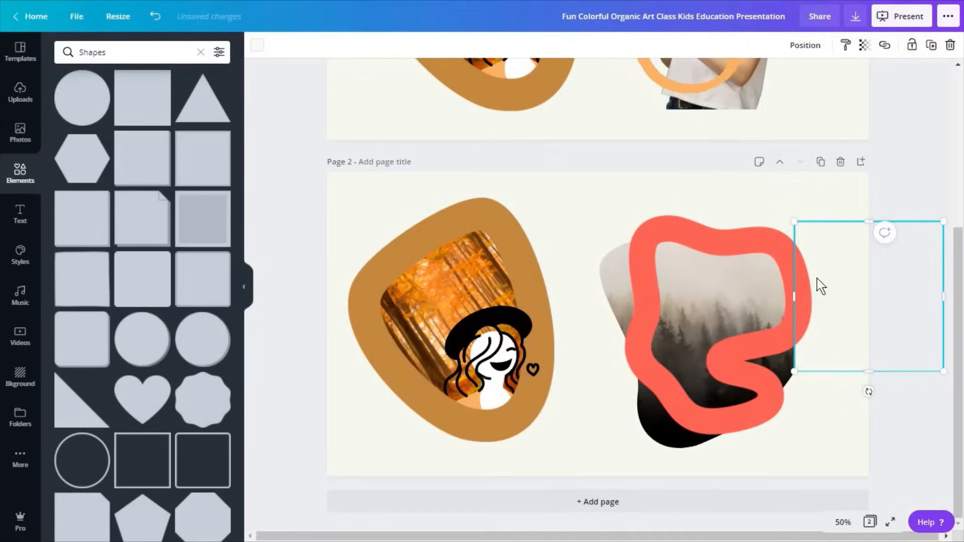
mouse_move(850, 86)
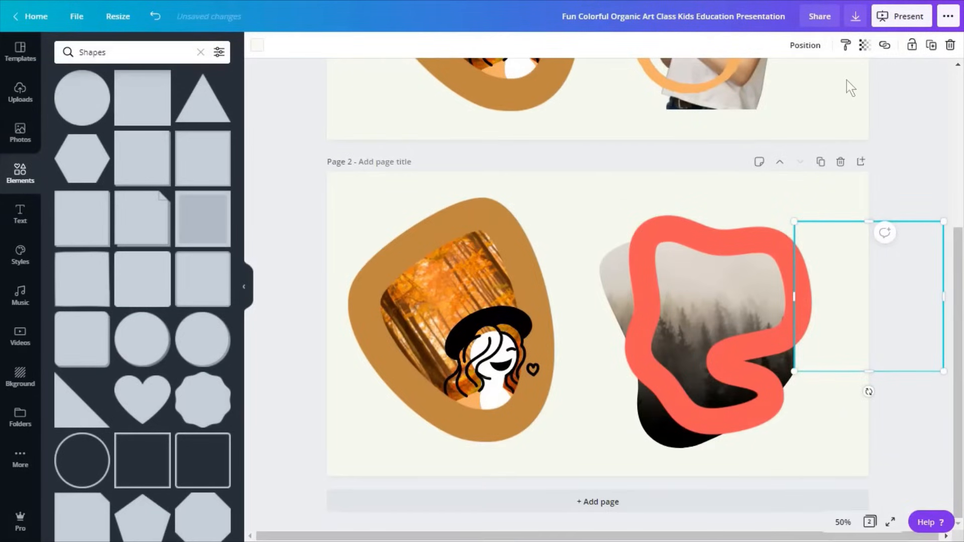
mouse_move(822, 306)
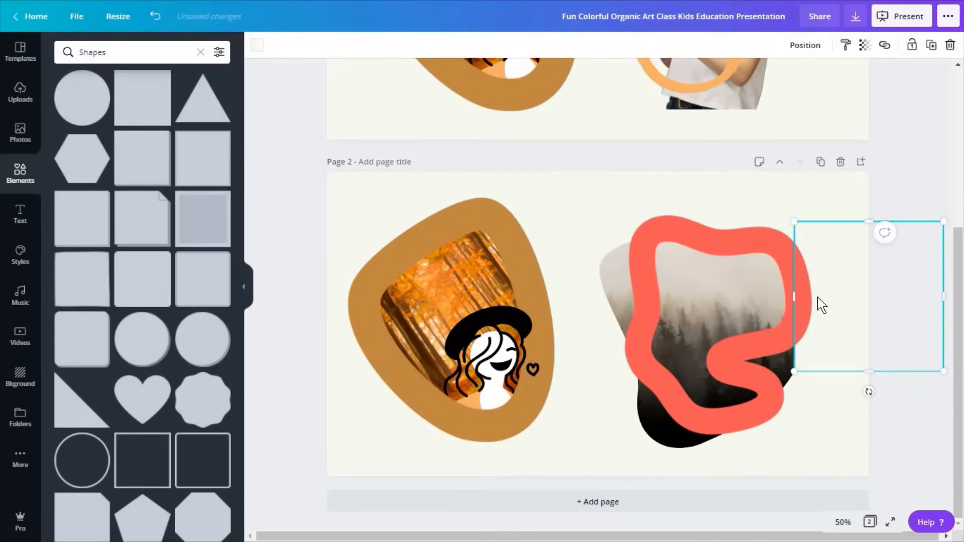
mouse_move(837, 284)
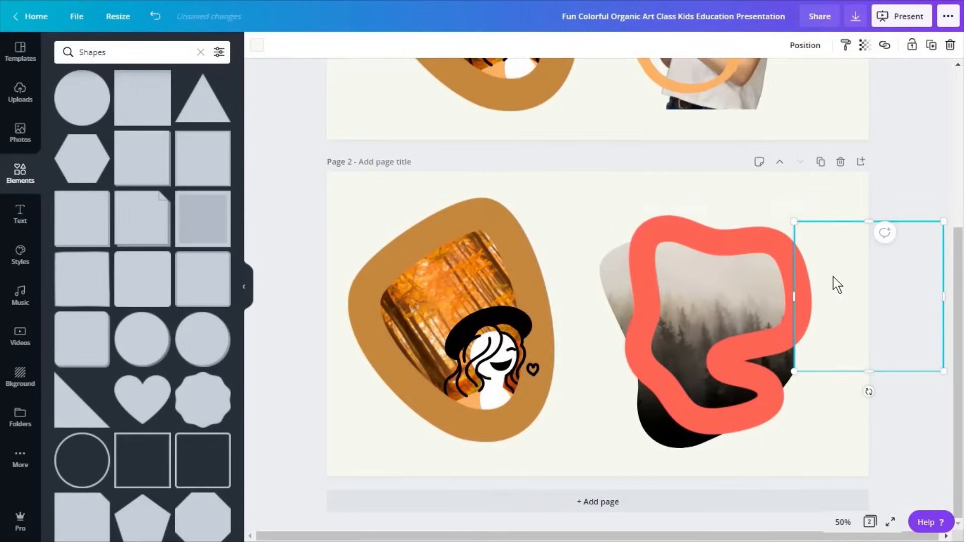
- Paste a copy of the cream square over the coral ring group
right_click(823, 280)
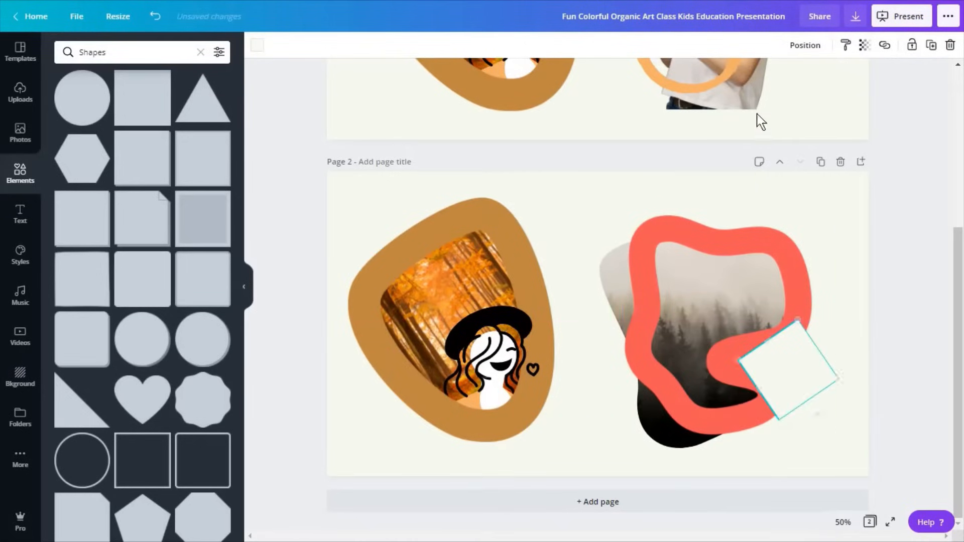
left_click(804, 45)
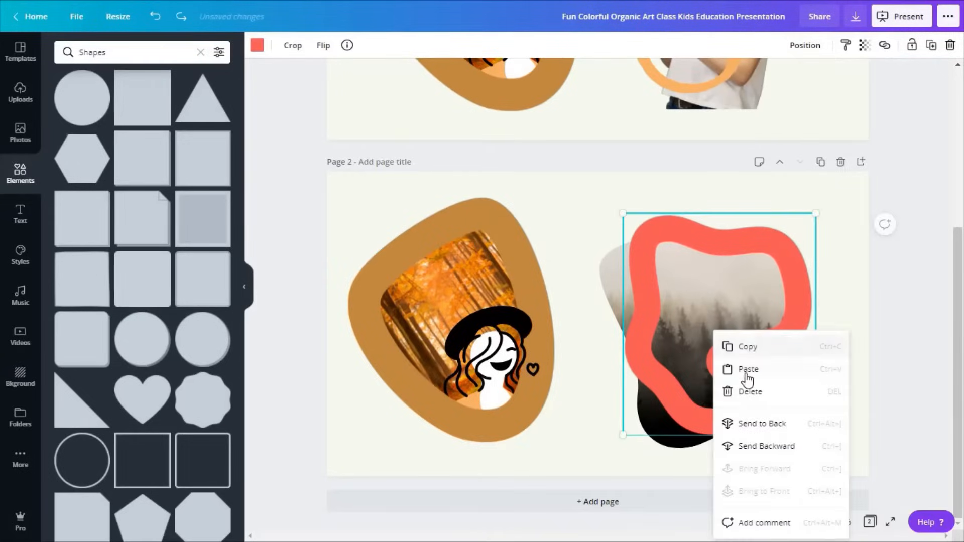
left_click(748, 368)
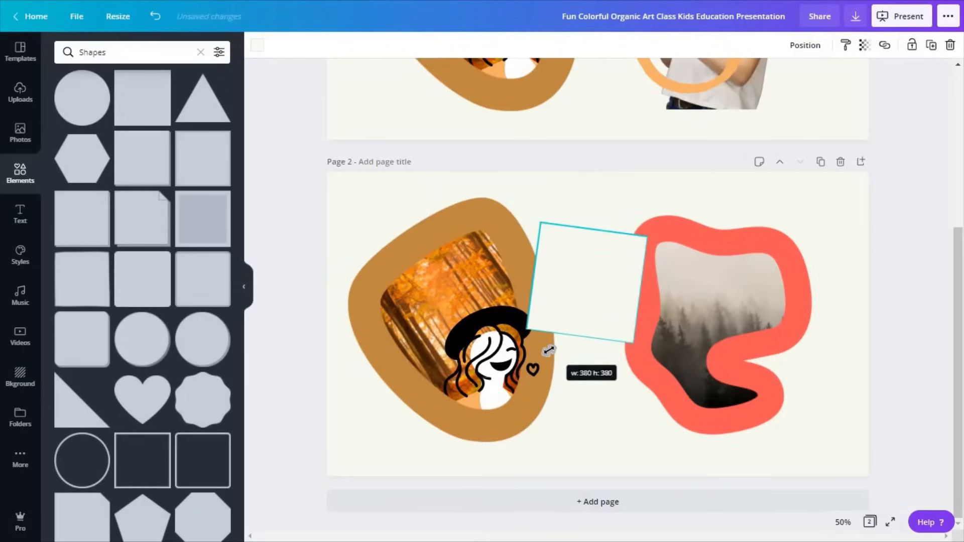
- Send the square one layer backward and duplicate it to hide the photo's stray edges
left_click(804, 46)
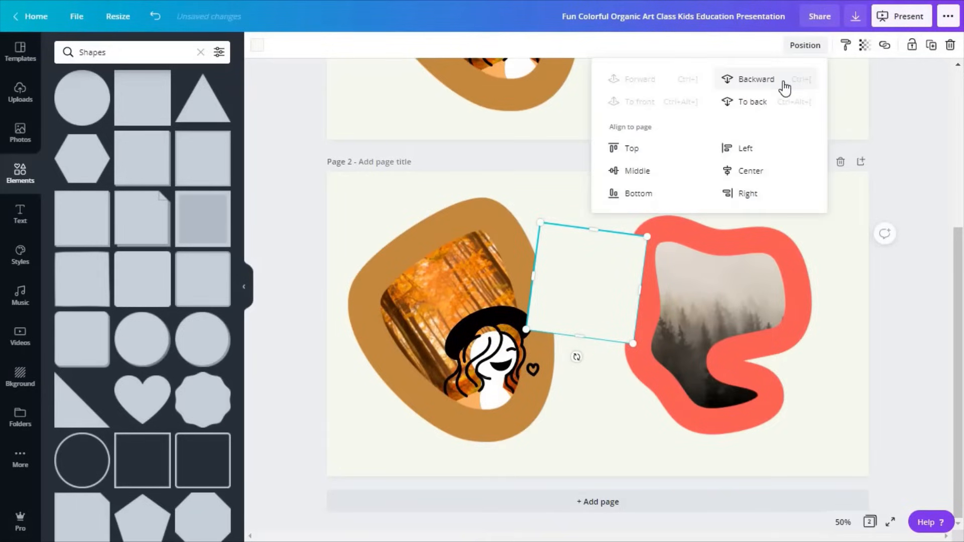
left_click(755, 78)
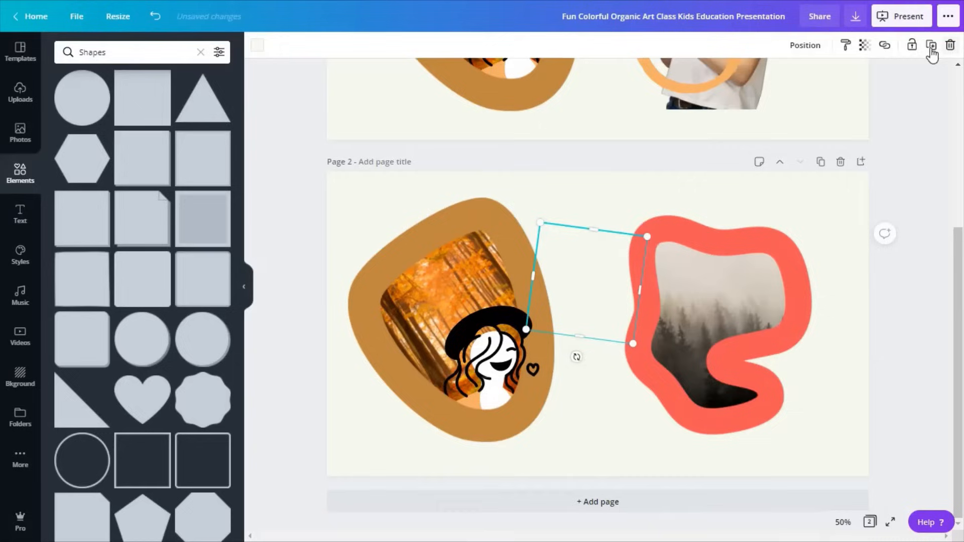
left_click(930, 45)
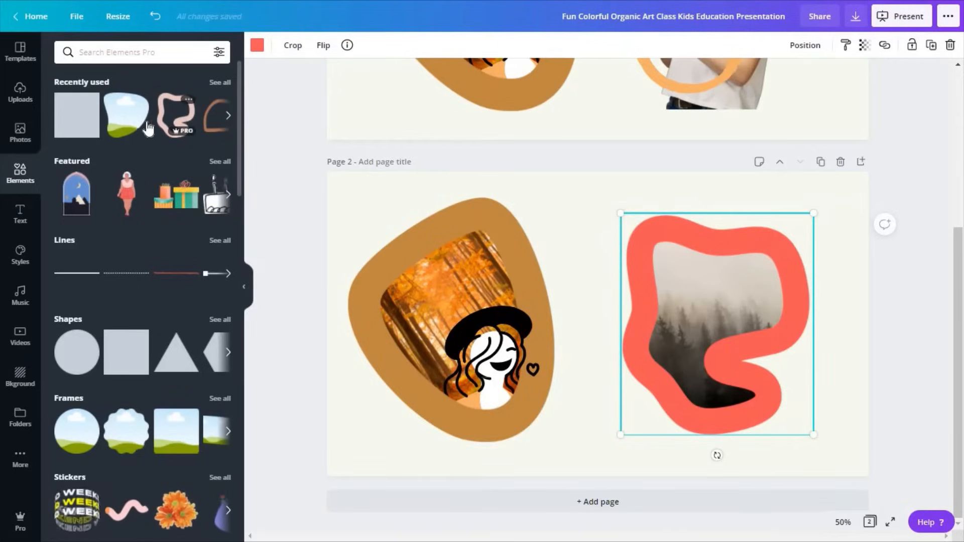
- Search Elements for 'brand:BADeGUxJios bold line' to find the star-clip woman avatar
left_click(142, 51)
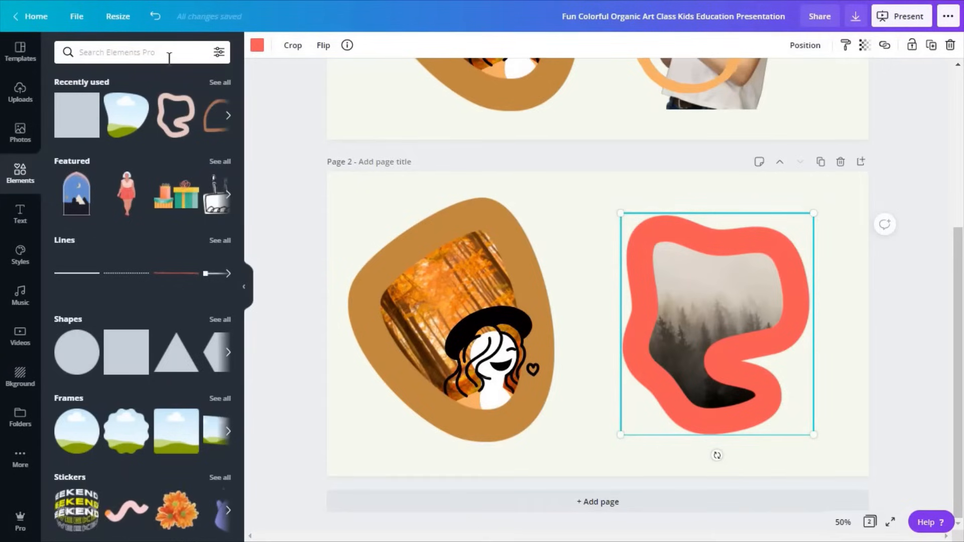
type("brand:BADeGUxJios bold line")
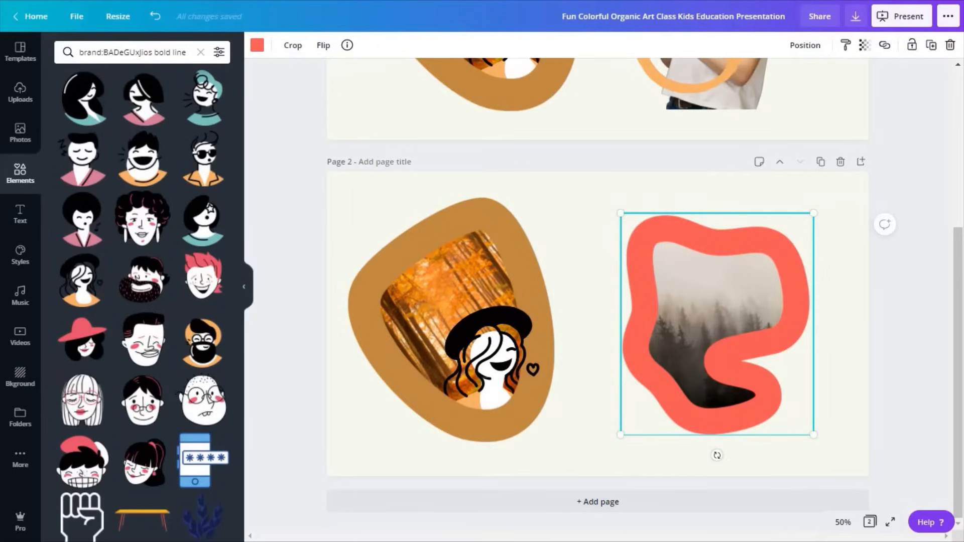
mouse_move(265, 175)
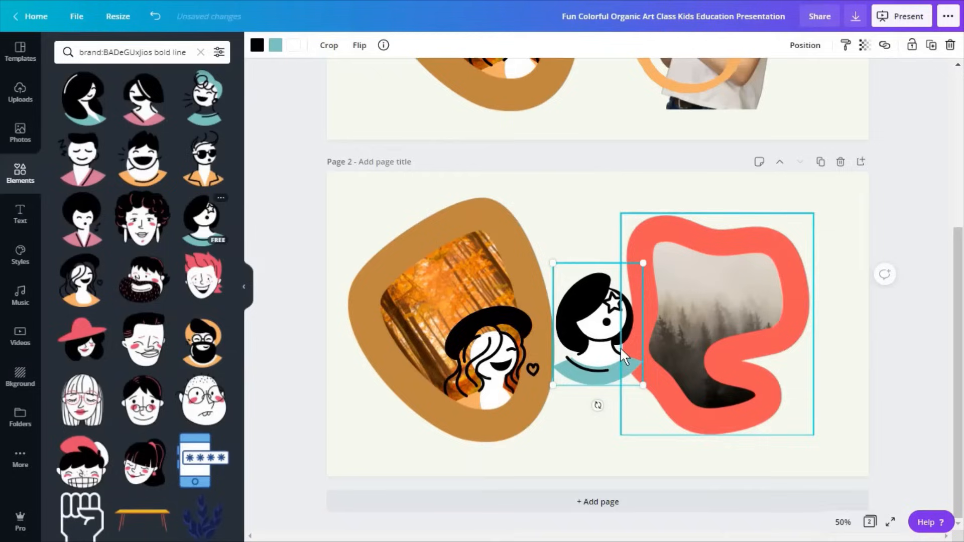
- Position the star-clip woman avatar low inside the coral ring and recolor her shirt lilac
left_click_drag(596, 322, 695, 344)
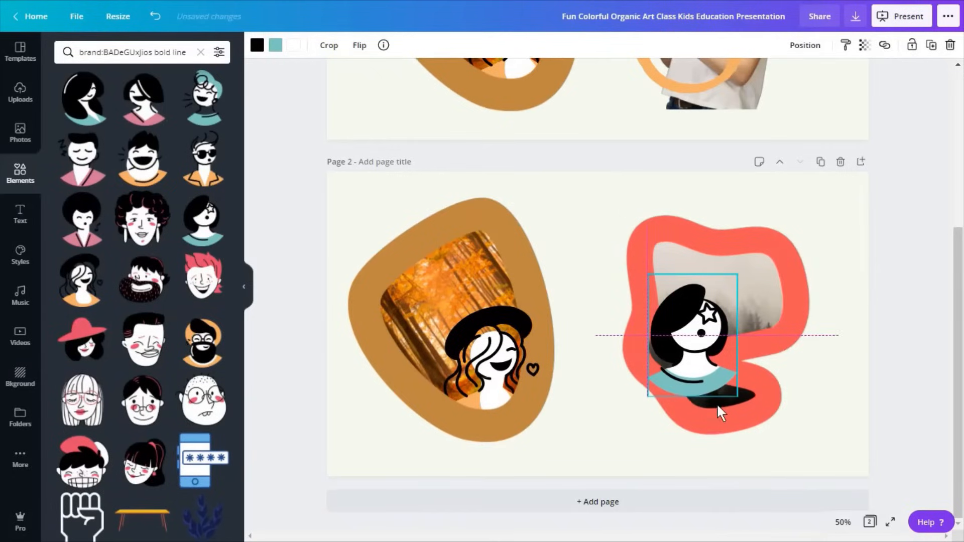
left_click_drag(718, 411, 698, 381)
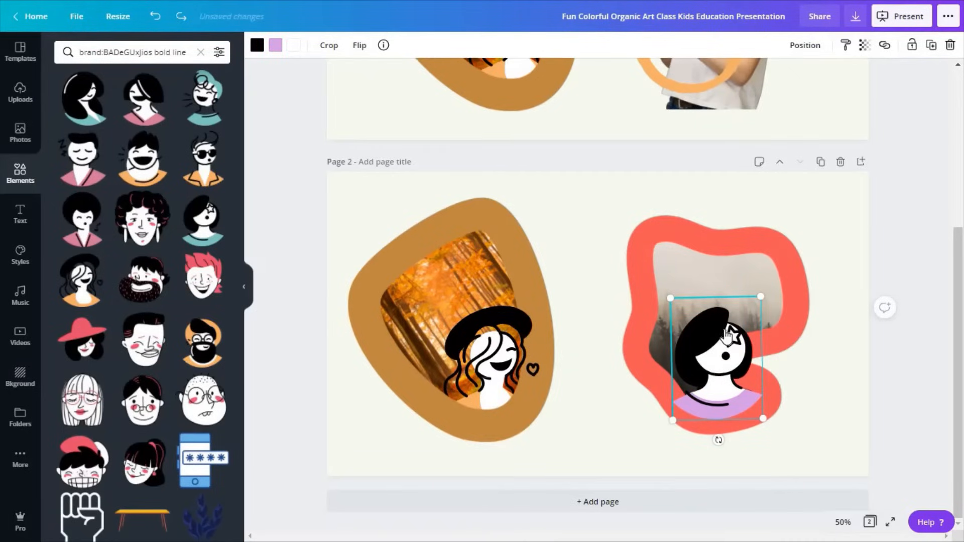
right_click(725, 335)
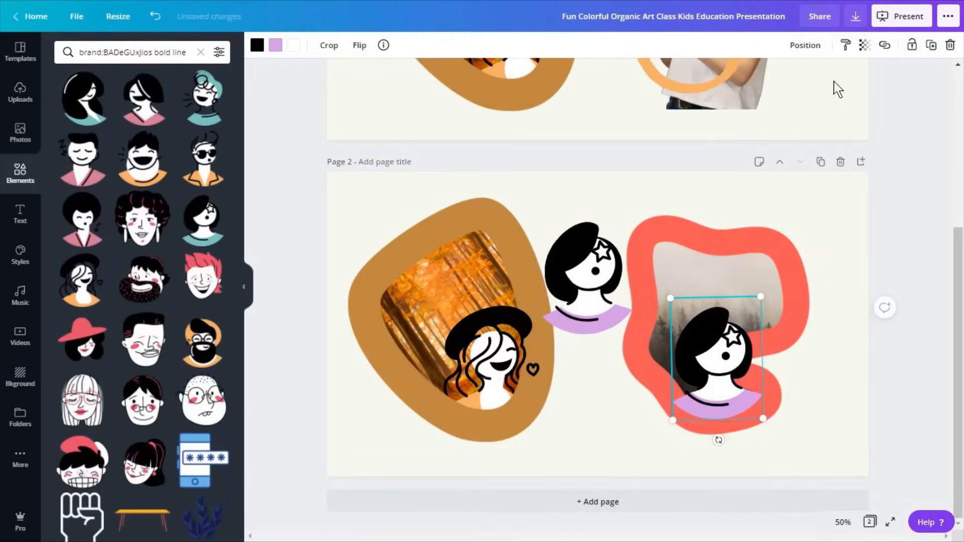
left_click(804, 46)
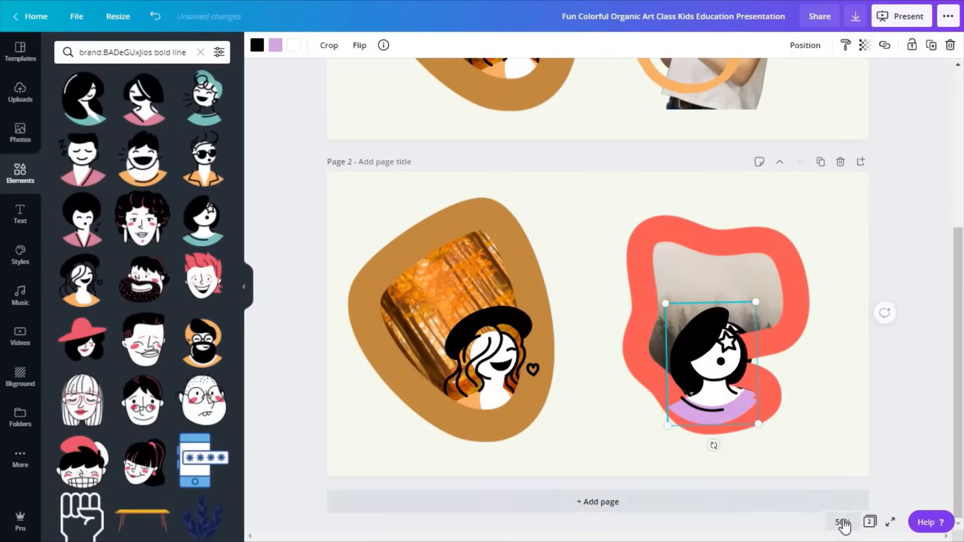
left_click(841, 522)
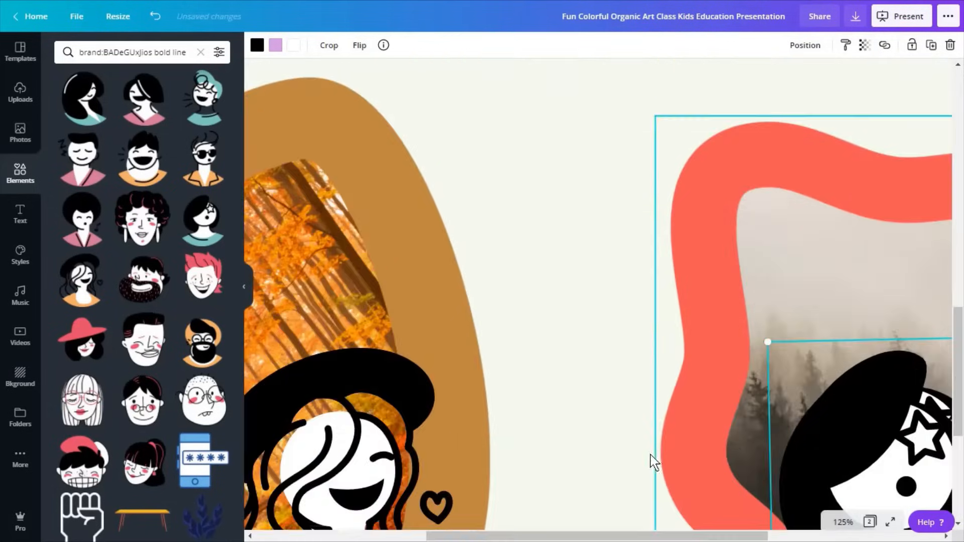
- Test semi-transparency on the avatar, then crop her bottom edge to fit the frame
left_click(864, 45)
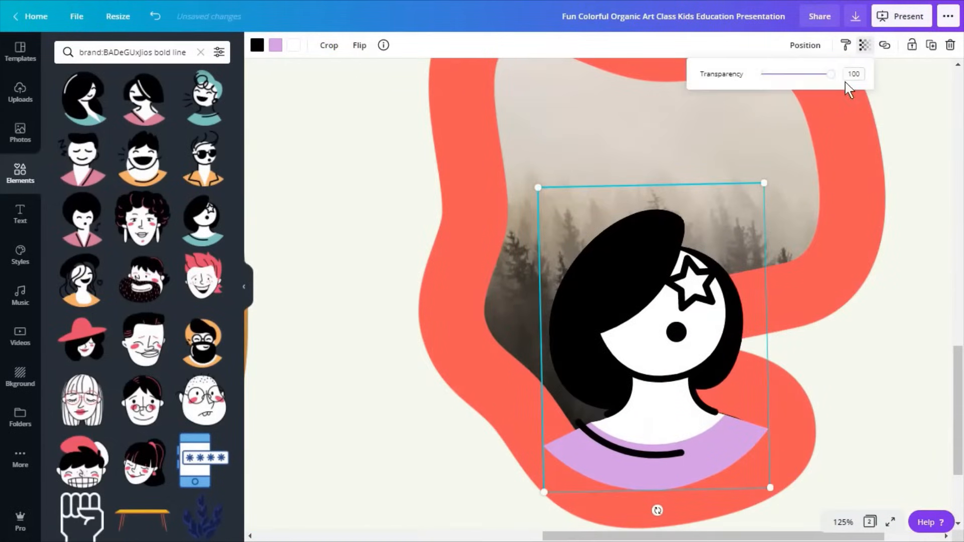
left_click_drag(831, 74, 782, 74)
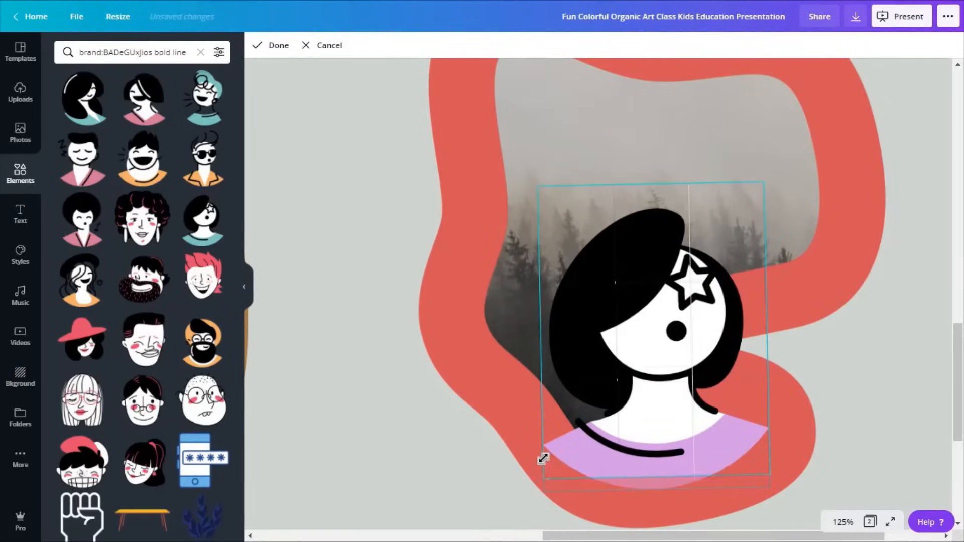
left_click_drag(542, 459, 542, 433)
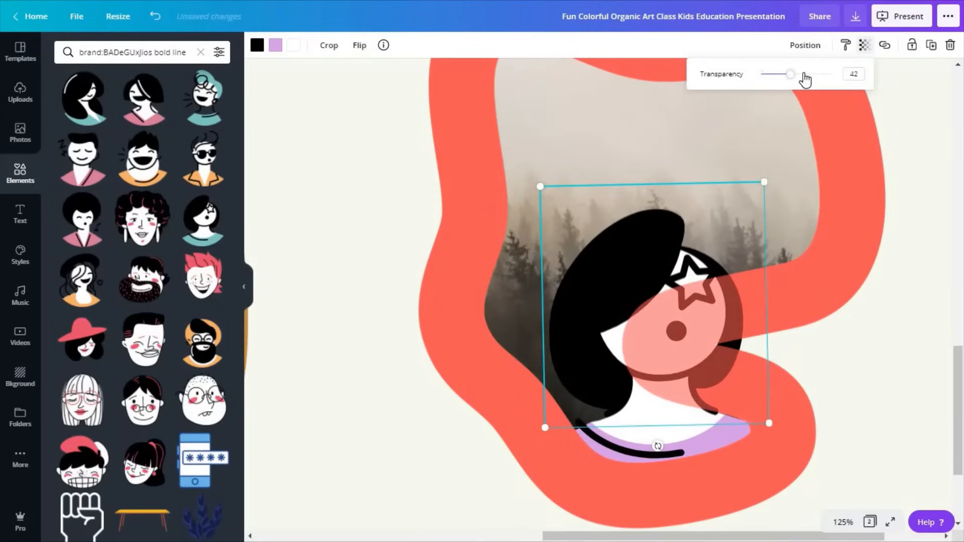
left_click_drag(790, 73, 830, 73)
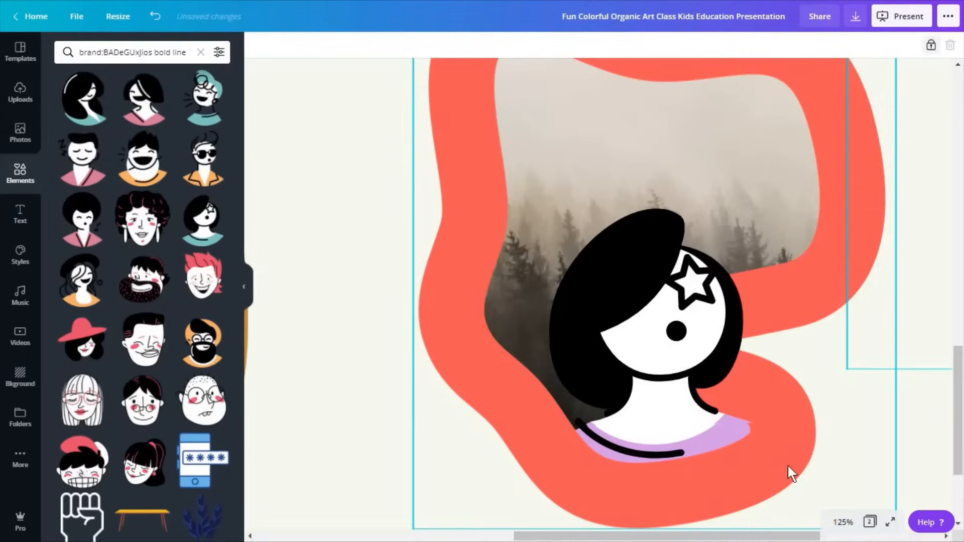
left_click(842, 522)
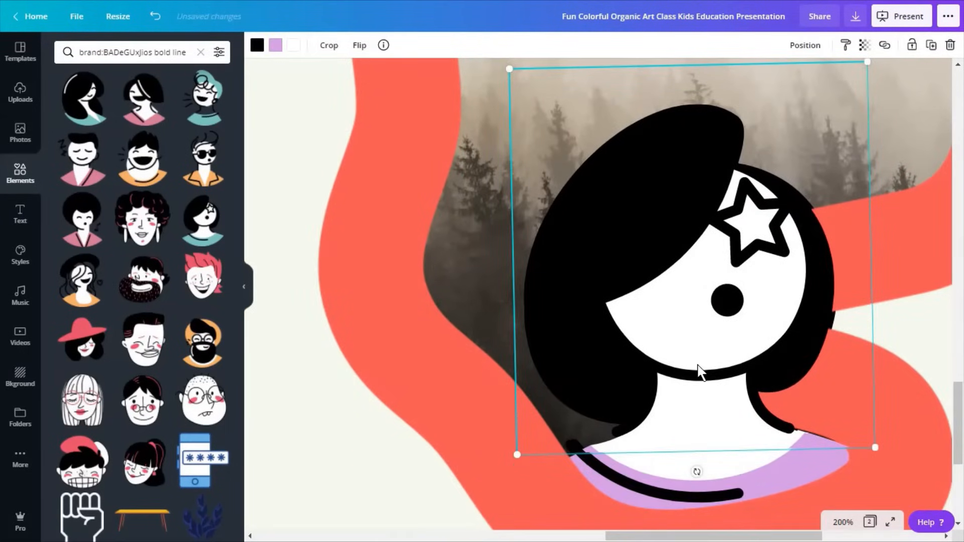
left_click(328, 45)
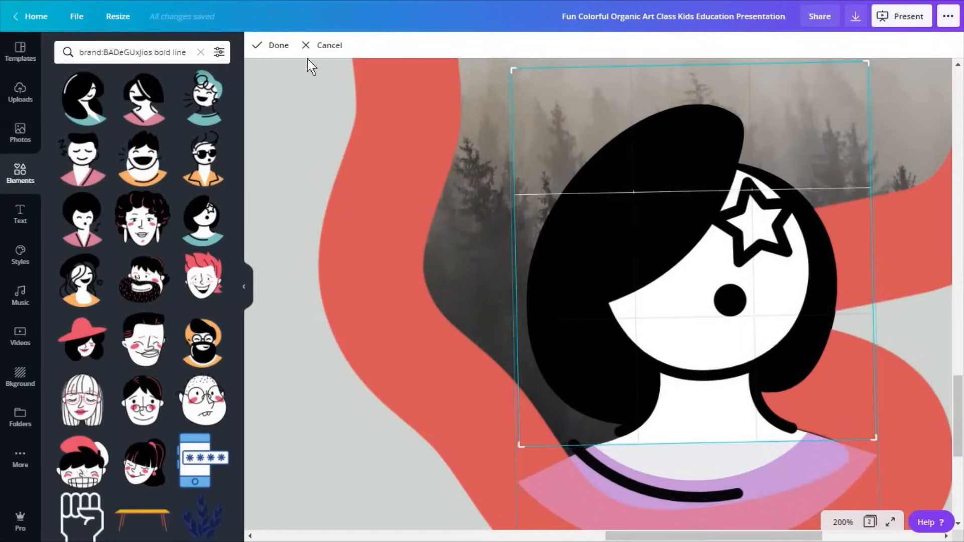
left_click(271, 46)
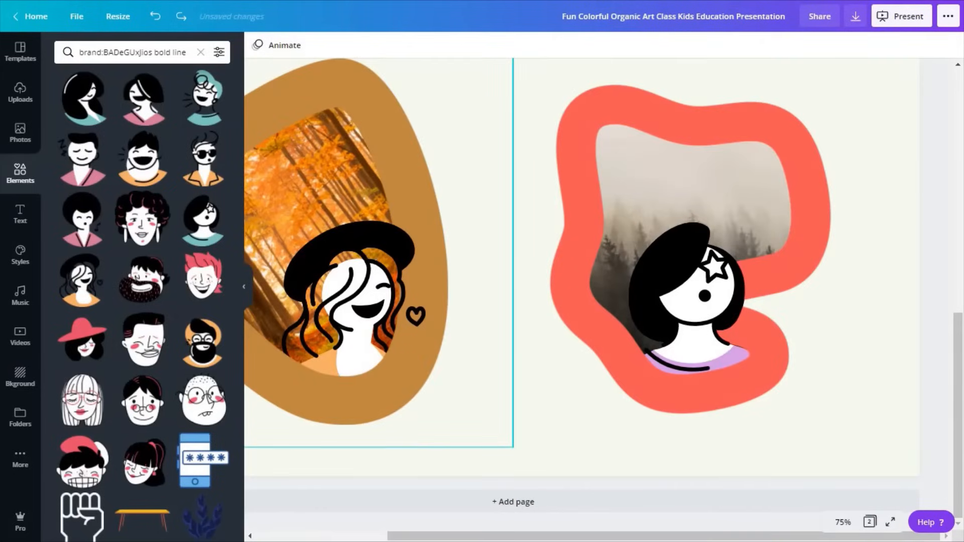
- Crop the beret-woman illustration down to its heart and place it on the coral frame's top edge
left_click(353, 289)
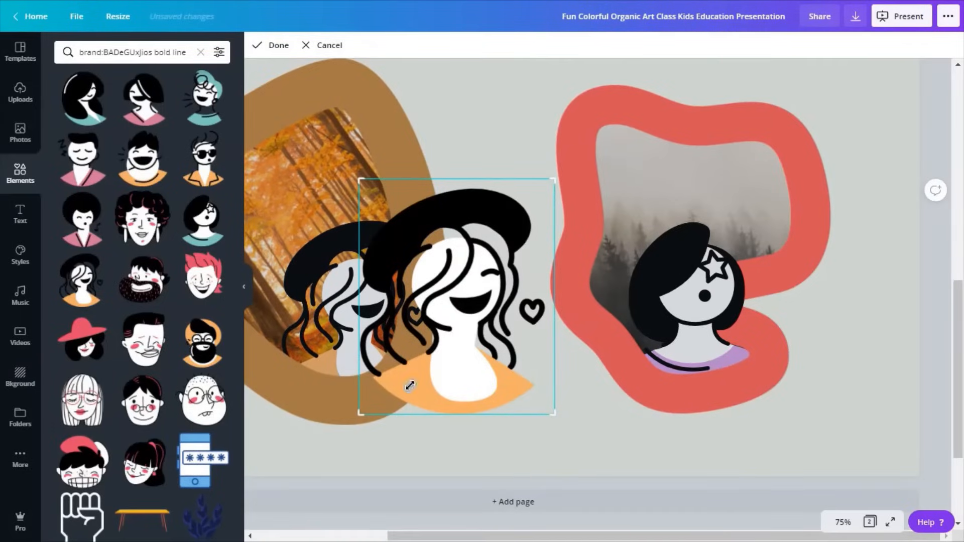
left_click_drag(409, 386, 555, 289)
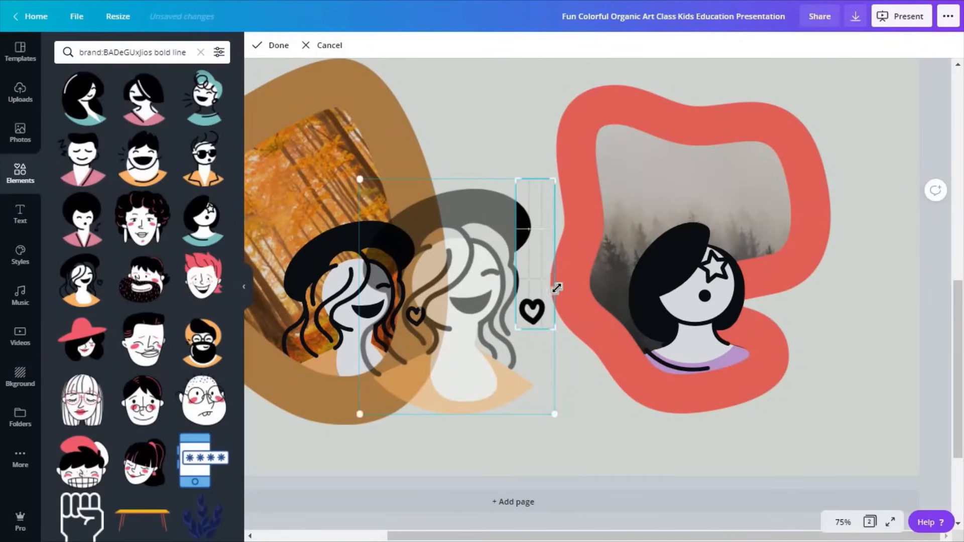
left_click(278, 45)
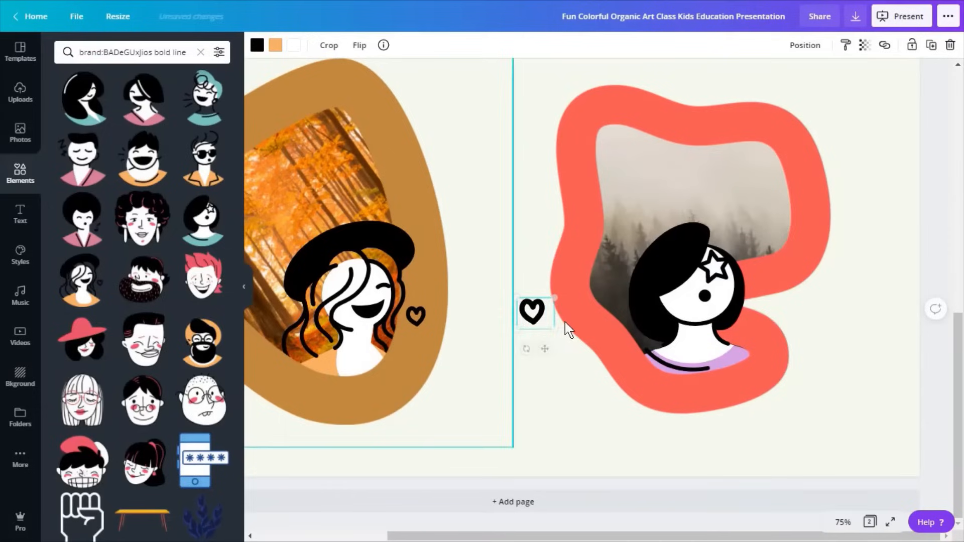
left_click_drag(532, 310, 765, 264)
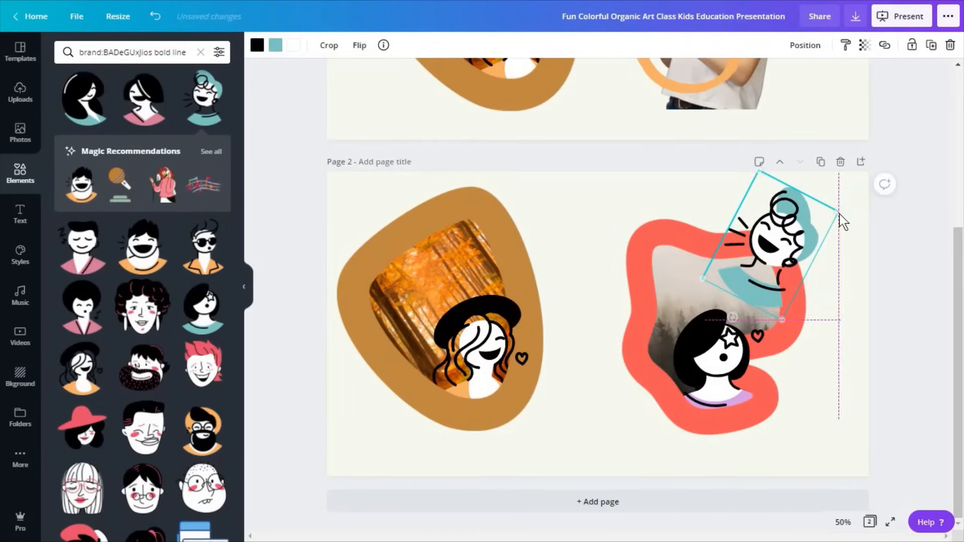
left_click(804, 45)
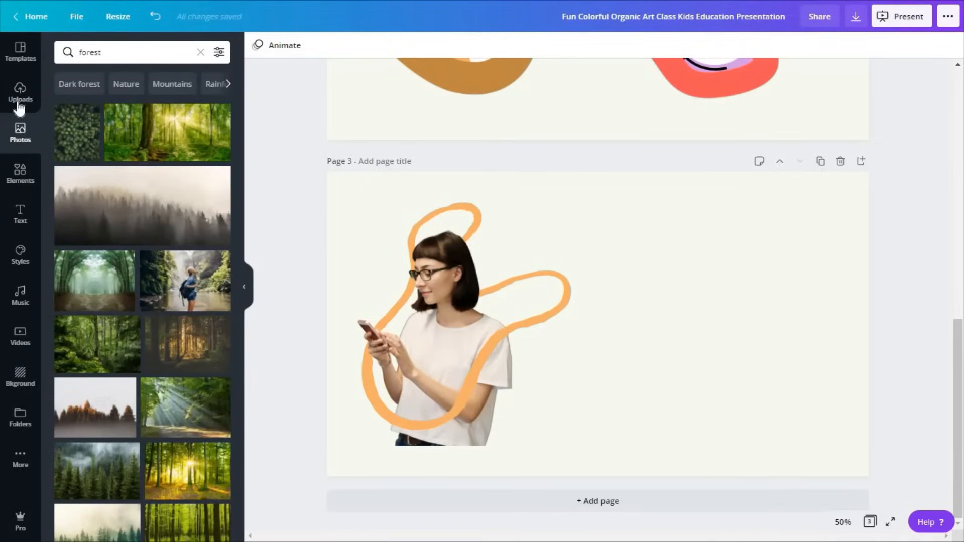
- Duplicate the cut-out woman photo to the right of page 3 and zoom to 75%
left_click(200, 51)
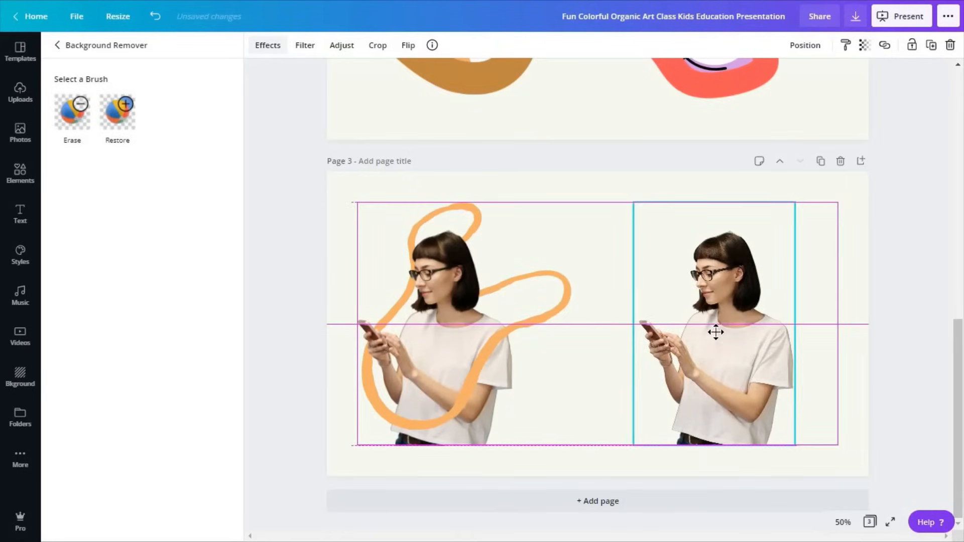
left_click(712, 332)
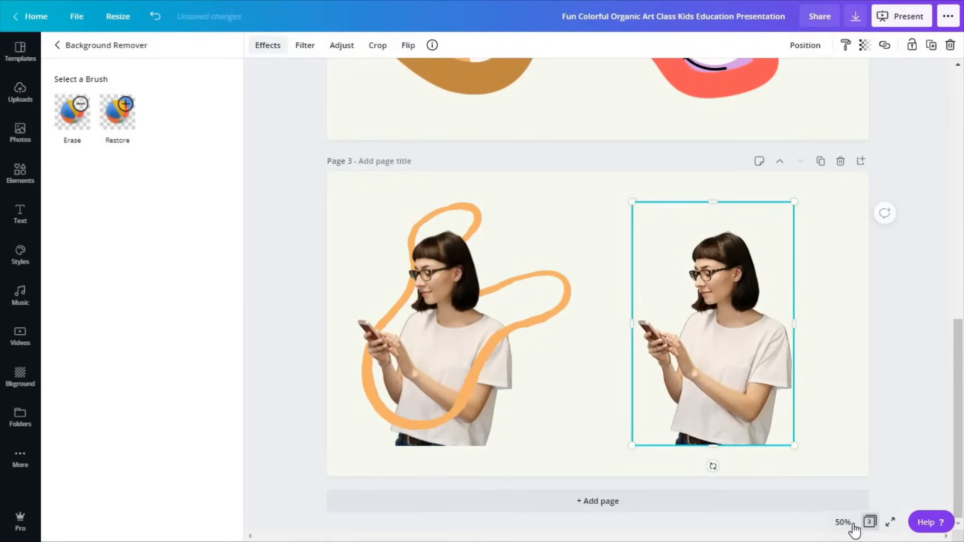
left_click(843, 522)
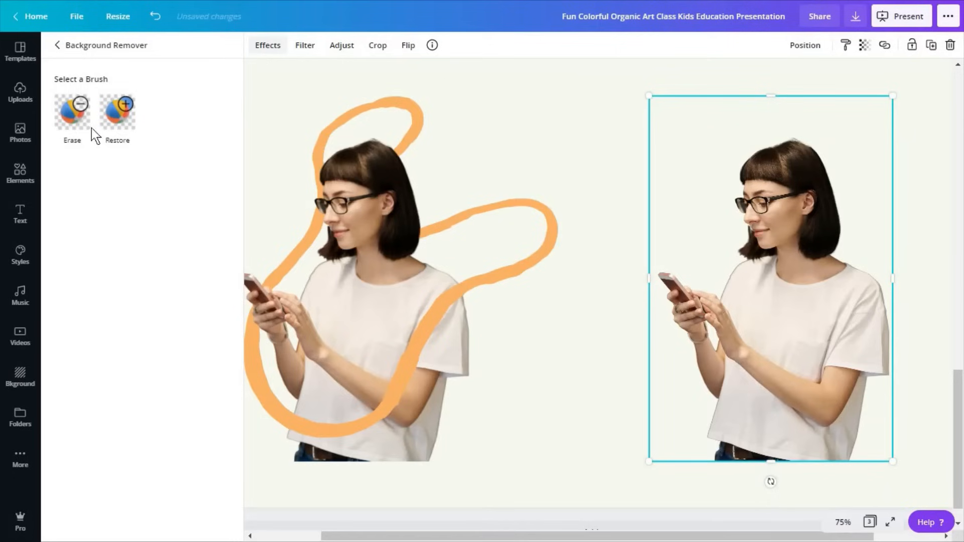
mouse_move(634, 299)
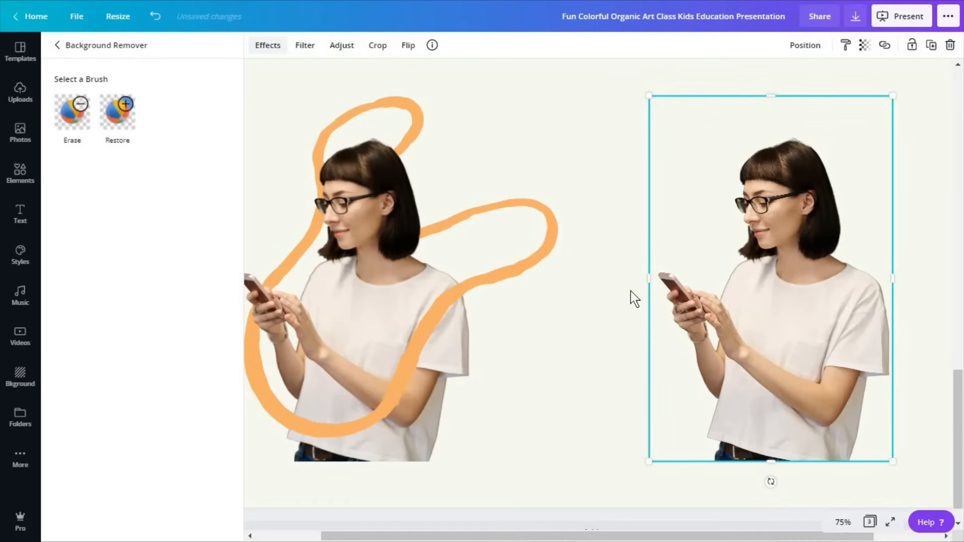
left_click(20, 134)
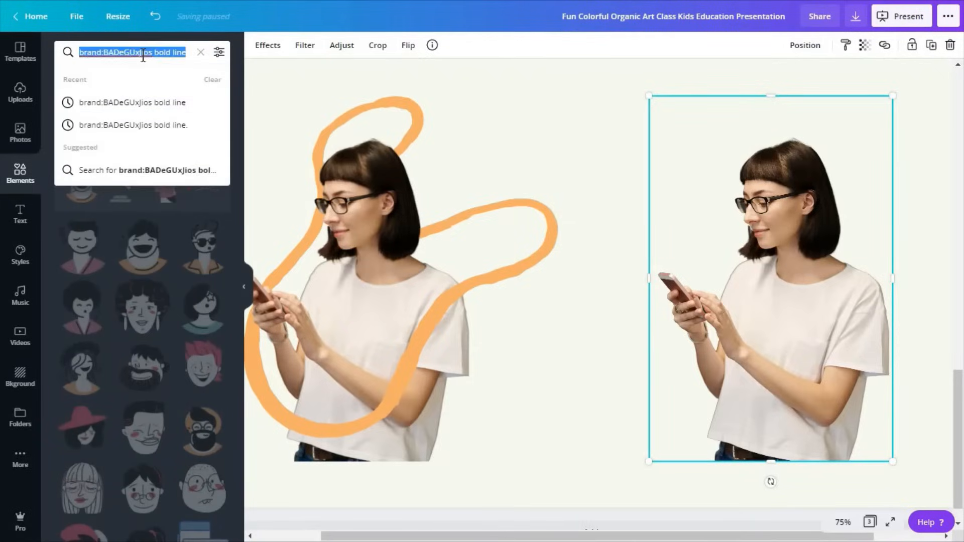
- Search 'abstract organic lines', drop a rounded outline over the right-hand woman and recolour it purple
type("abstract organic lines")
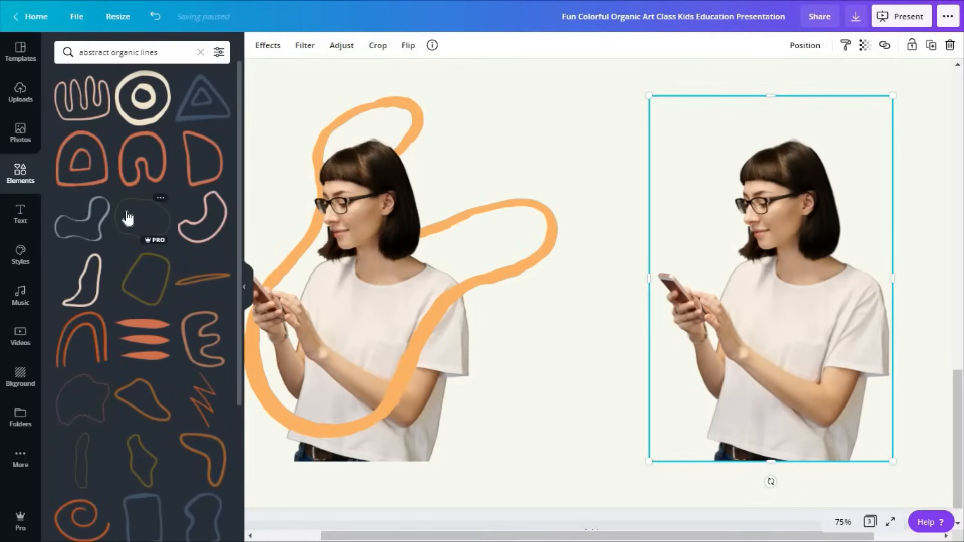
scroll("down", 3)
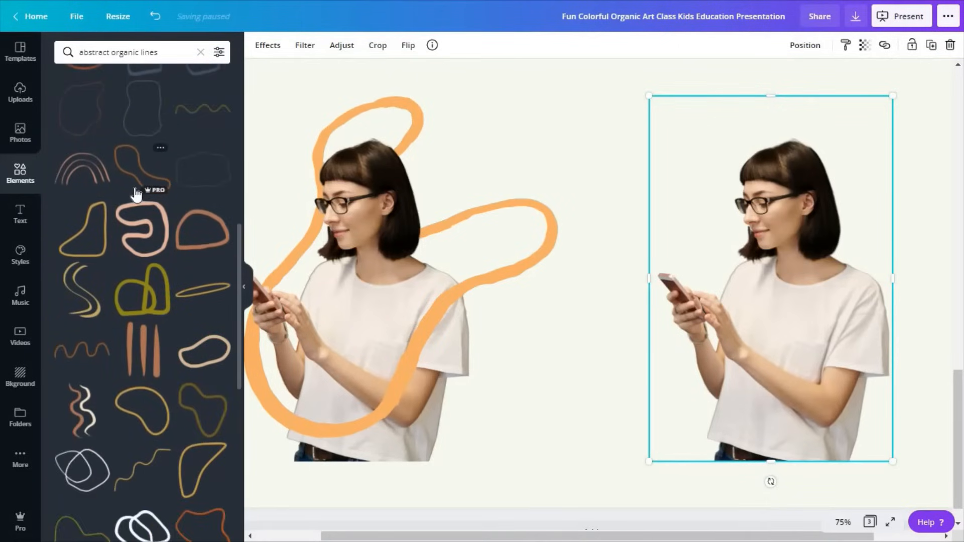
scroll("down", 3)
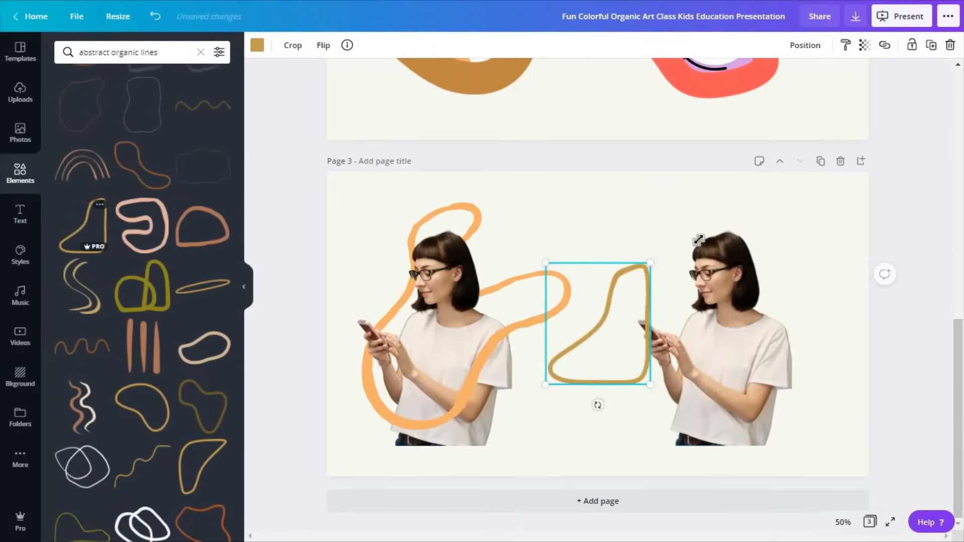
left_click_drag(596, 322, 704, 322)
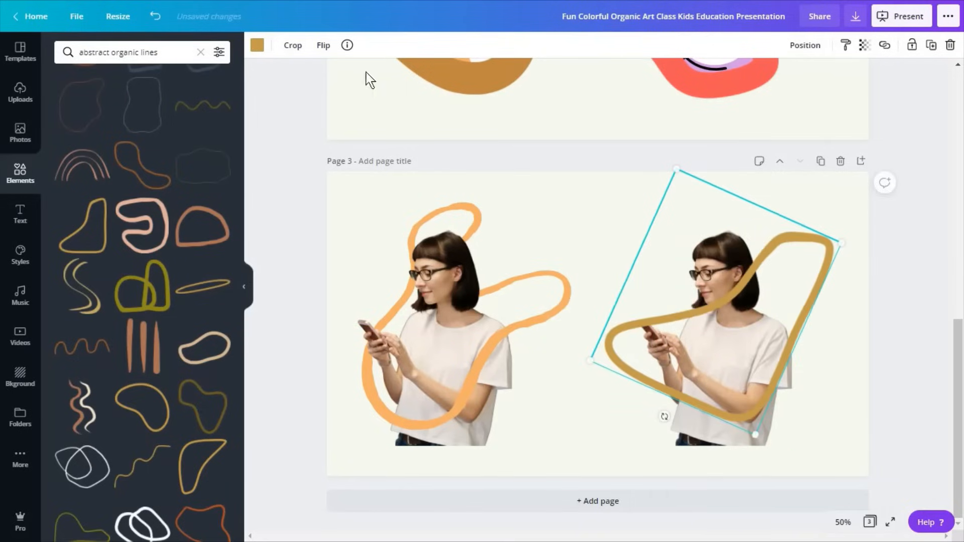
left_click(256, 45)
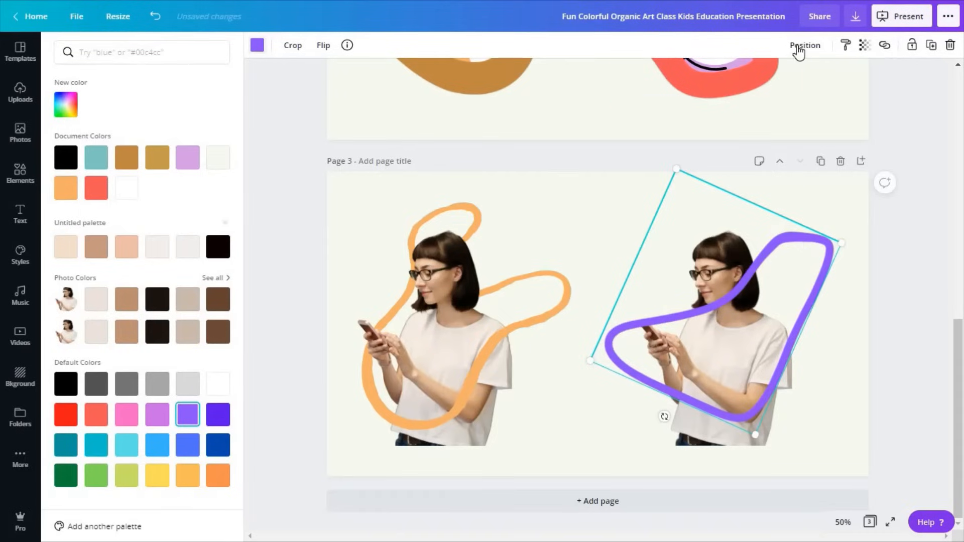
- Crop a copy of the purple outline to the section across her arms and align it over the full outline
left_click(804, 45)
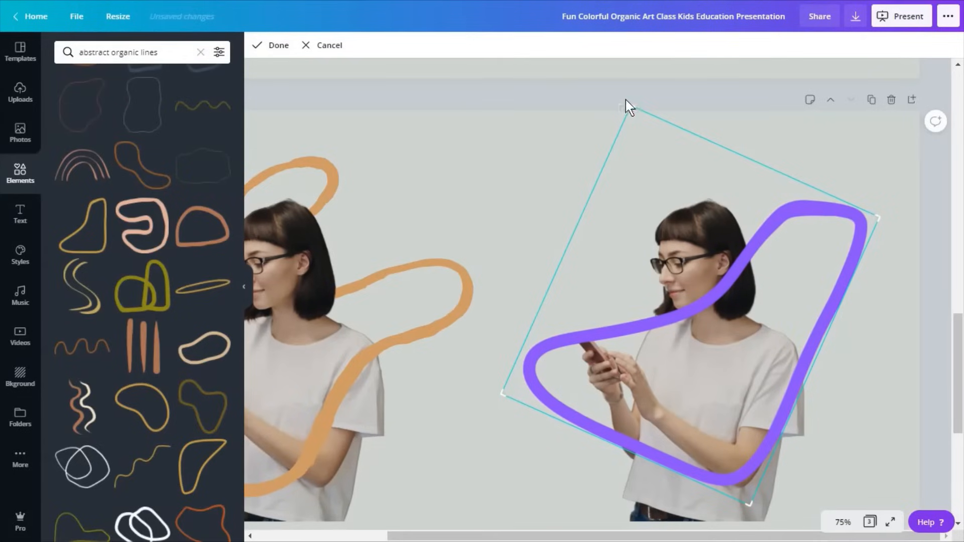
mouse_move(645, 226)
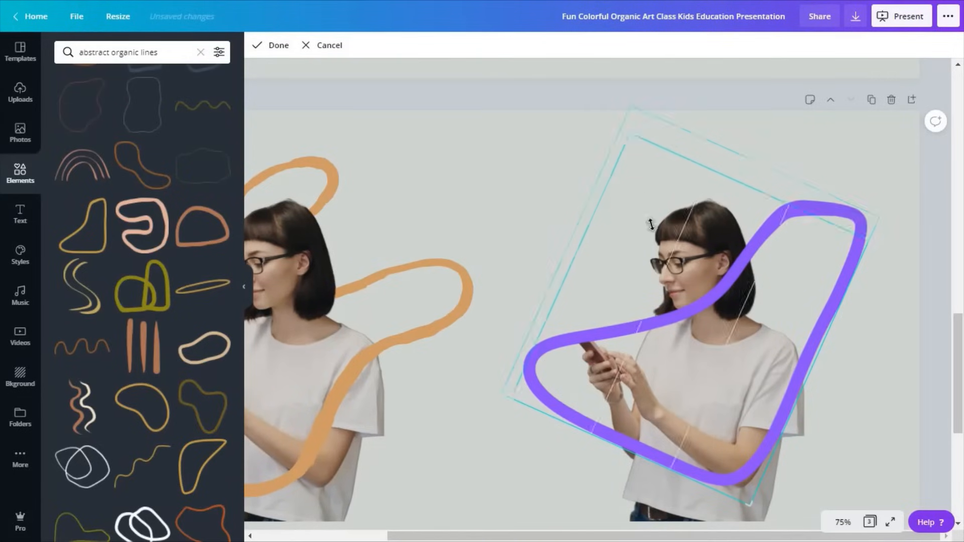
left_click_drag(651, 224, 681, 312)
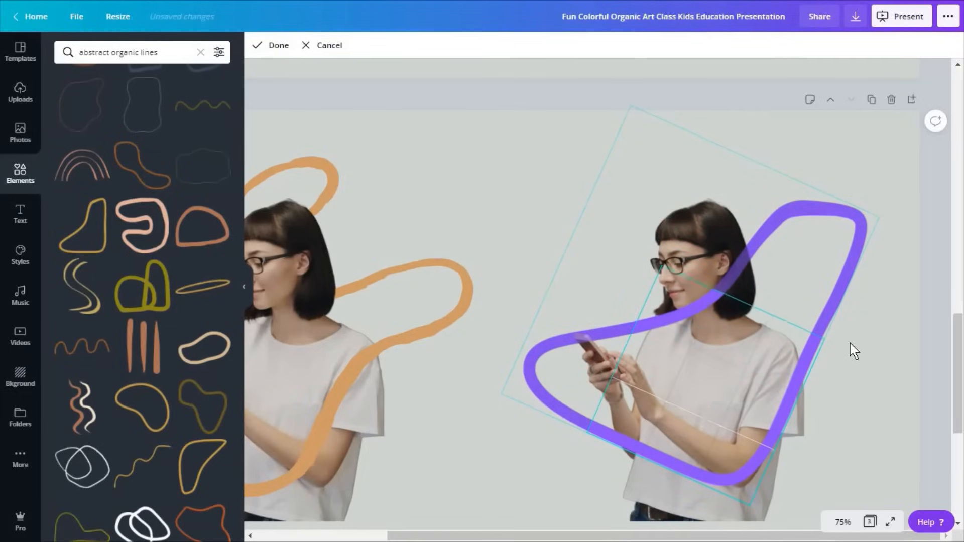
left_click_drag(854, 350, 823, 441)
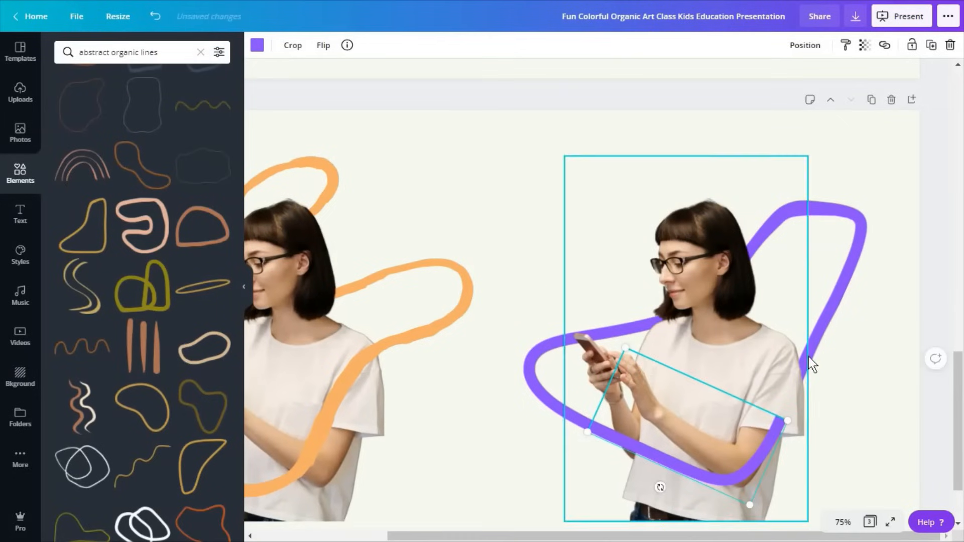
left_click_drag(811, 363, 840, 225)
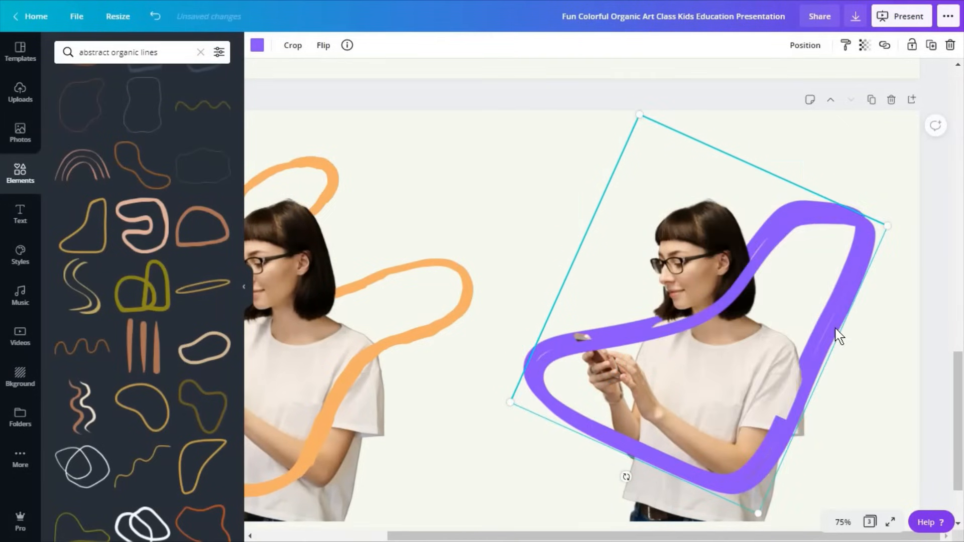
left_click_drag(840, 333, 831, 318)
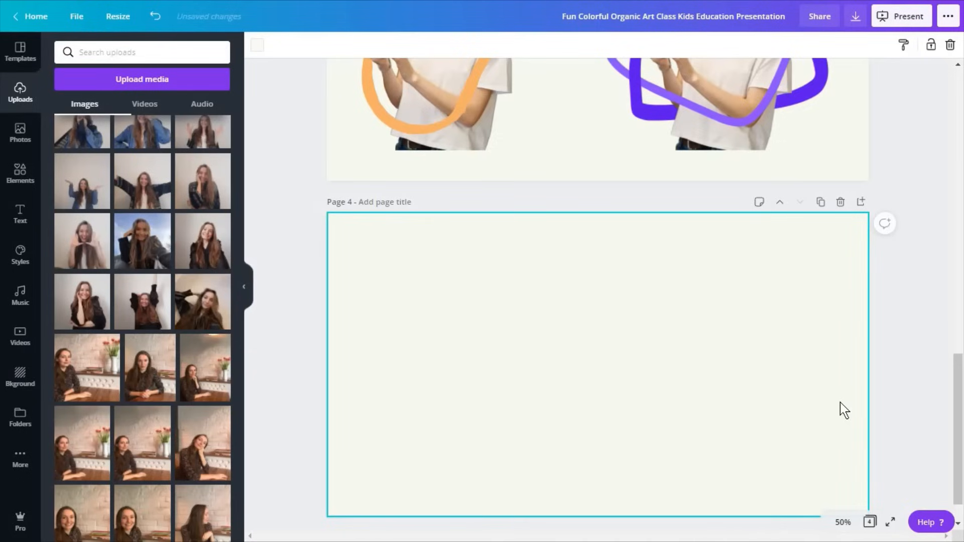
mouse_move(601, 353)
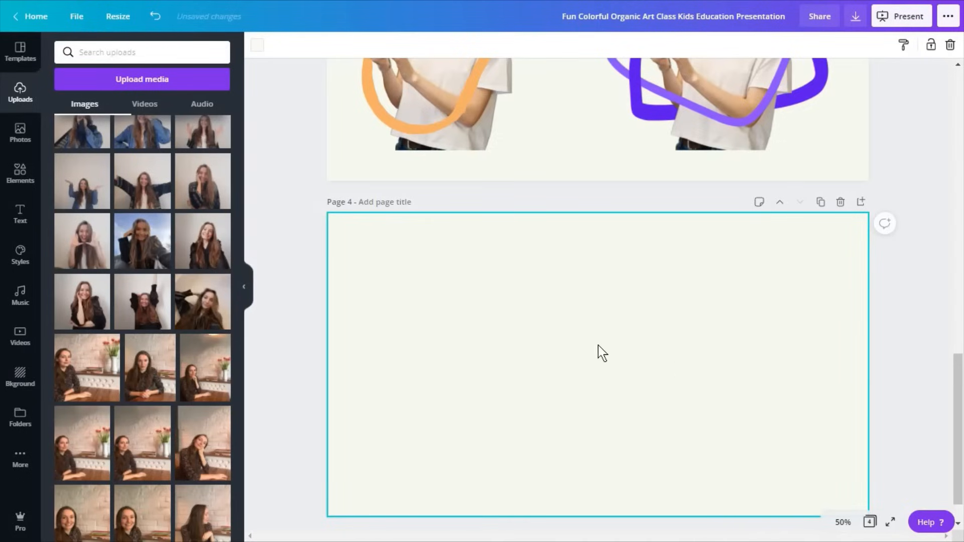
mouse_move(368, 264)
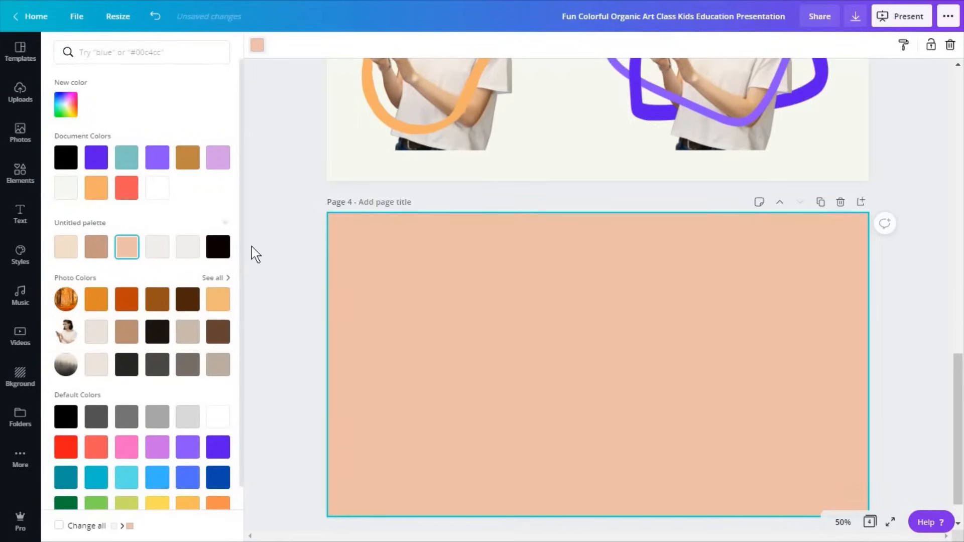
- Give page 4 a peach background and add a circle frame from Elements
left_click(21, 92)
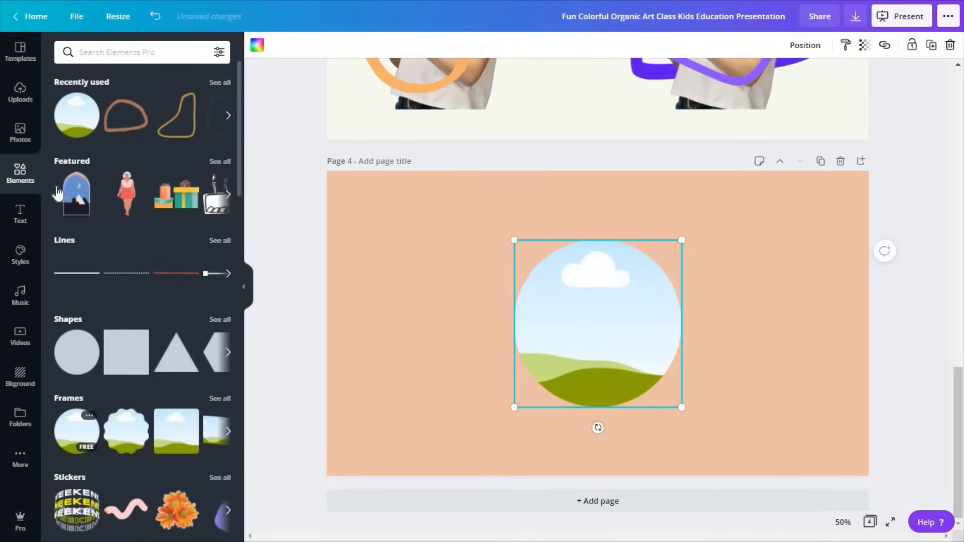
- Drop the uploaded smiling-woman photo into the circle frame, enlarge and centre her face, then confirm
left_click(20, 133)
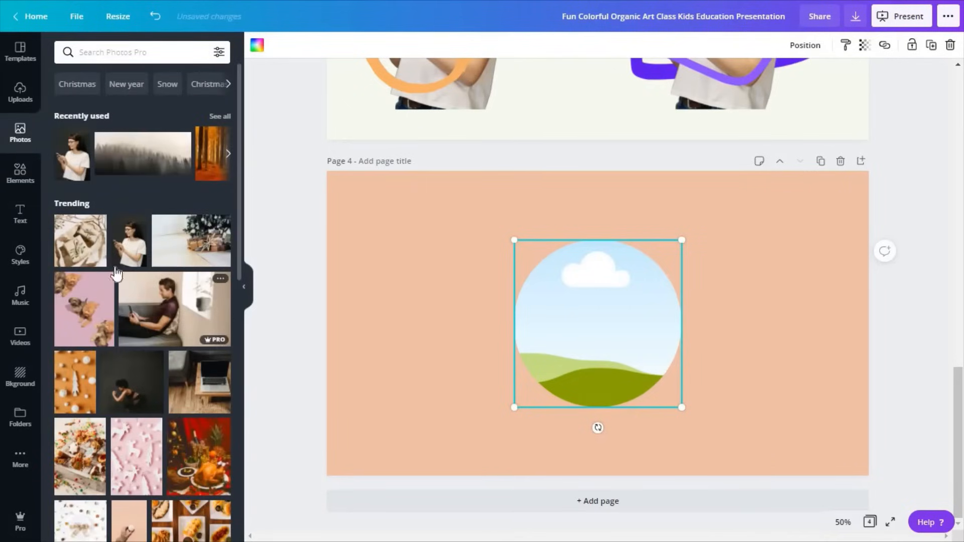
left_click(20, 93)
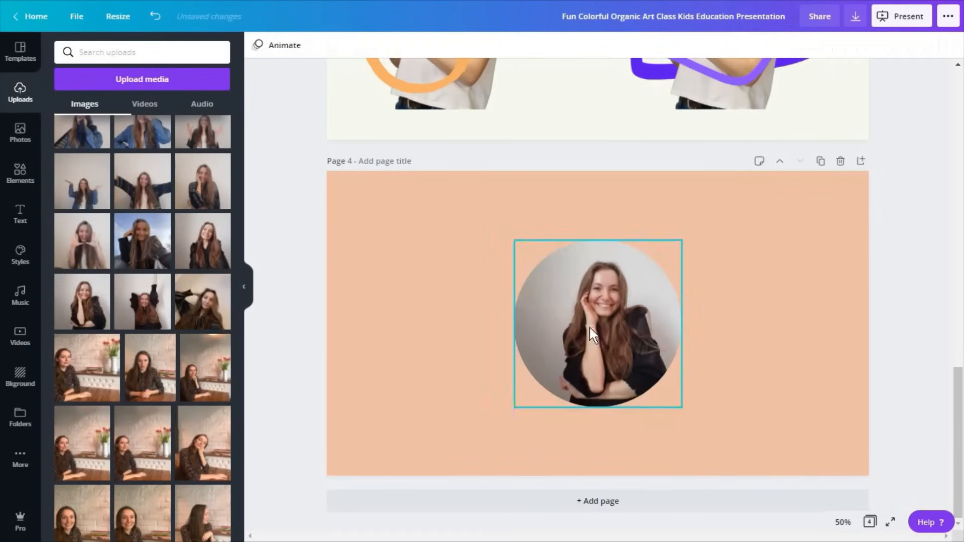
double_click(596, 322)
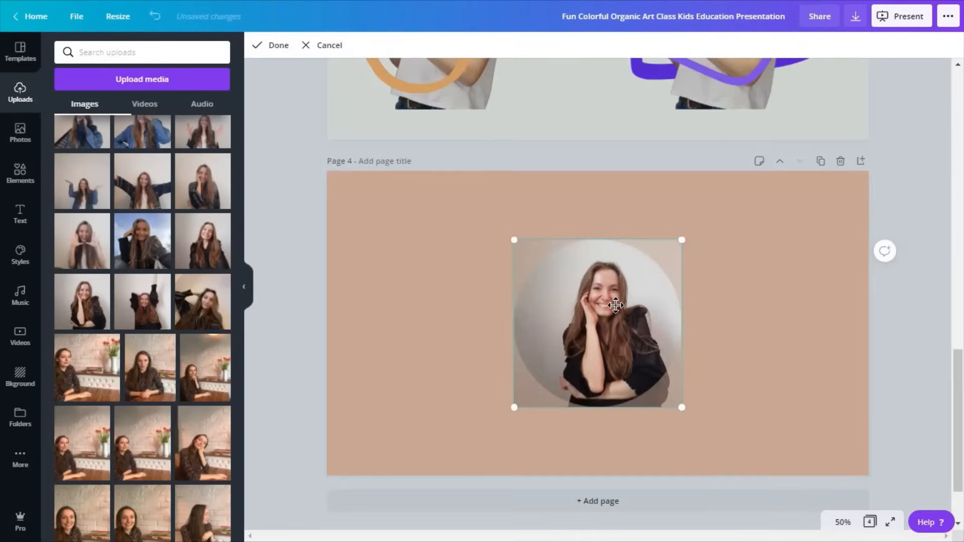
left_click_drag(617, 305, 626, 295)
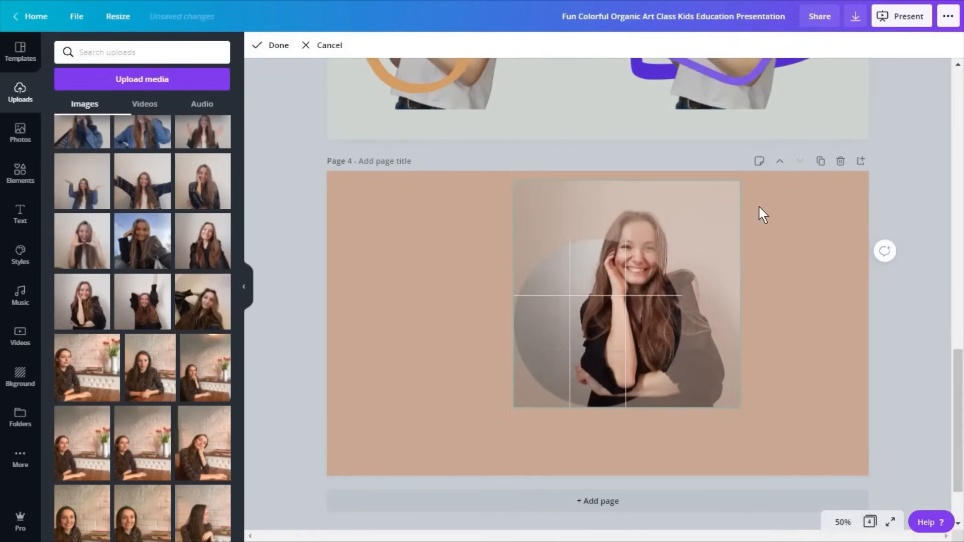
left_click_drag(626, 295, 583, 301)
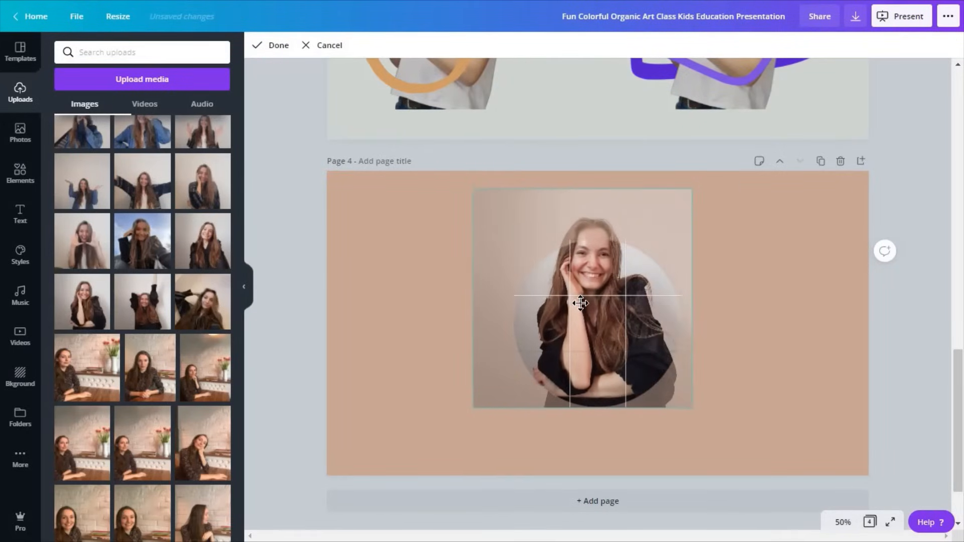
left_click(277, 45)
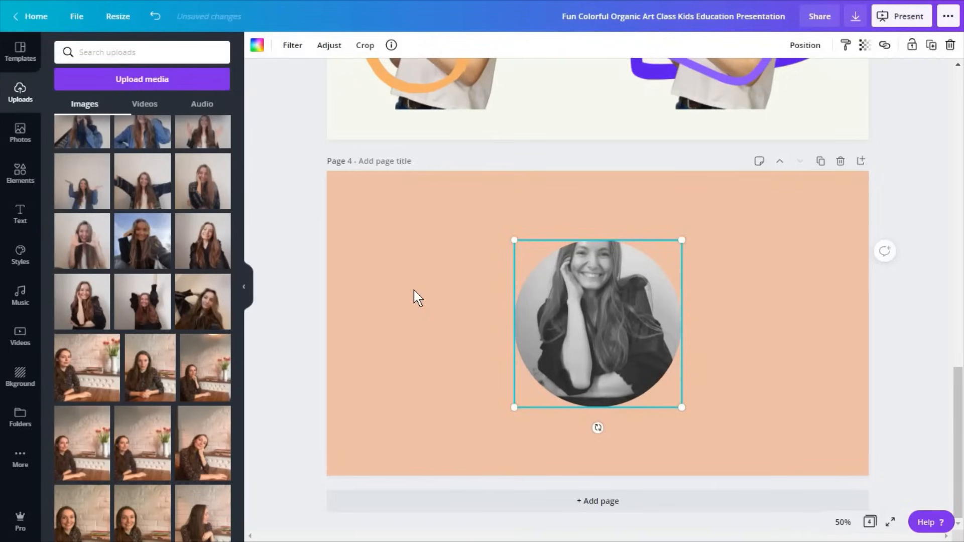
mouse_move(959, 73)
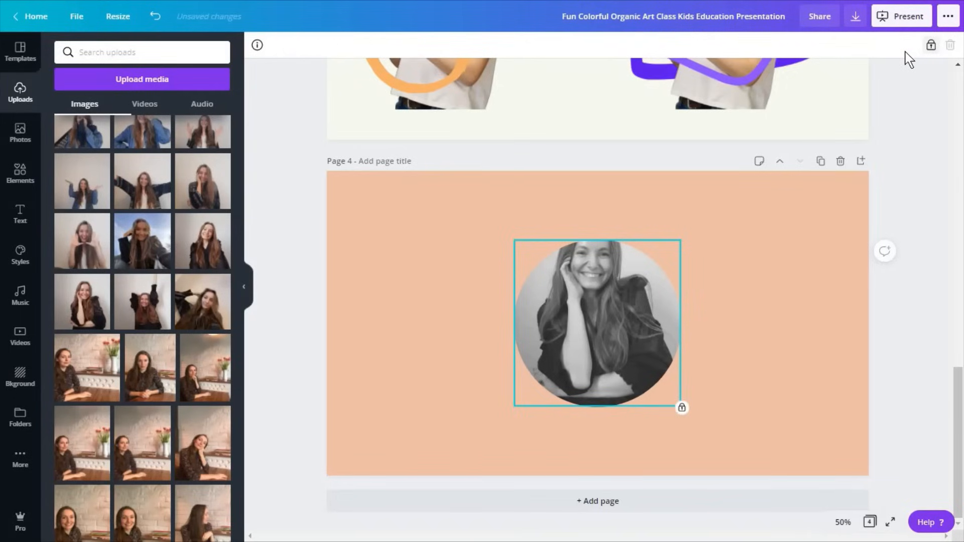
mouse_move(81, 301)
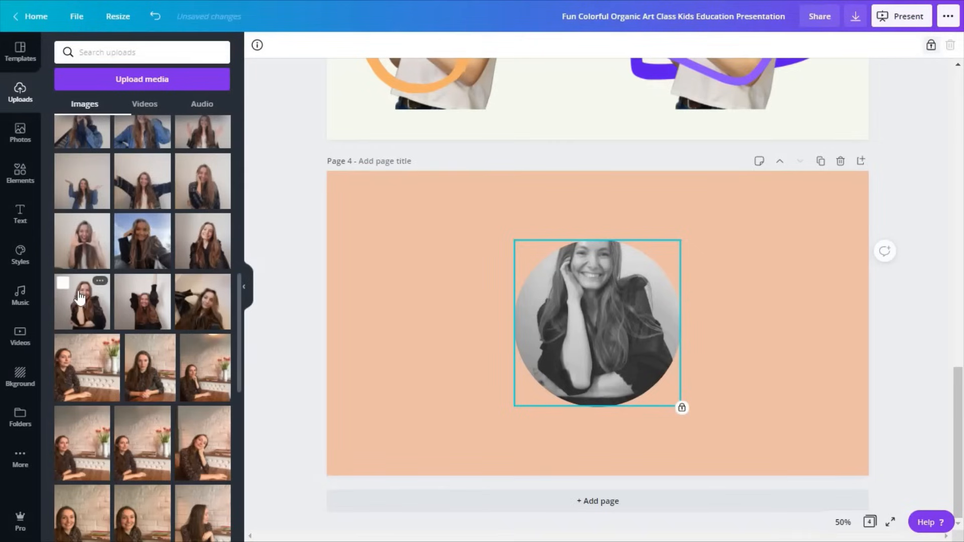
mouse_move(75, 318)
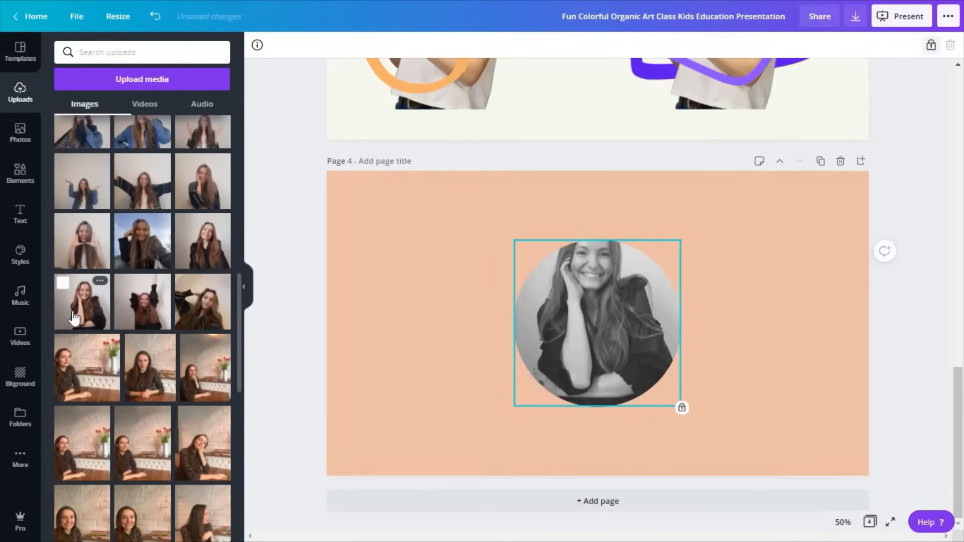
- Add the colour photo of her to page 4, magnify the page and enlarge it to match the framed portrait
left_click(597, 322)
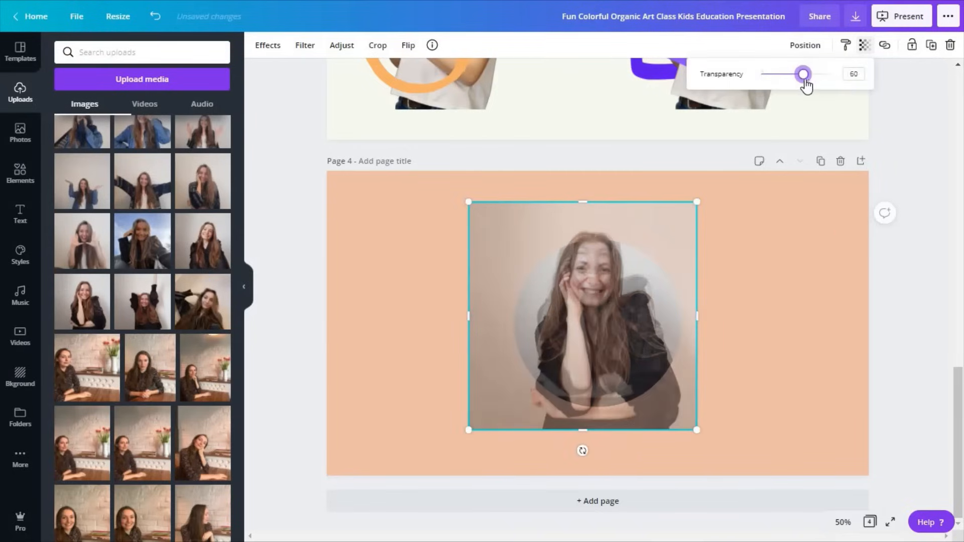
left_click(843, 522)
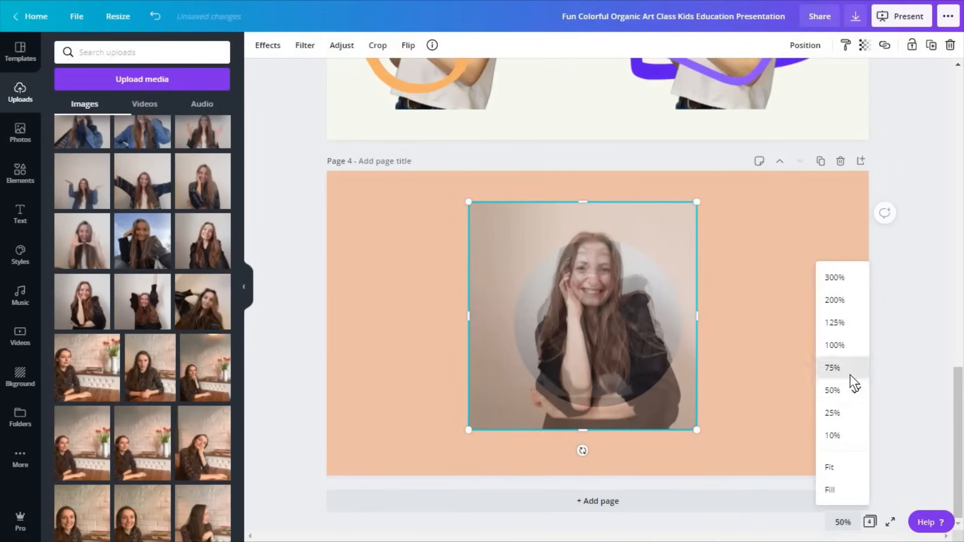
left_click(831, 368)
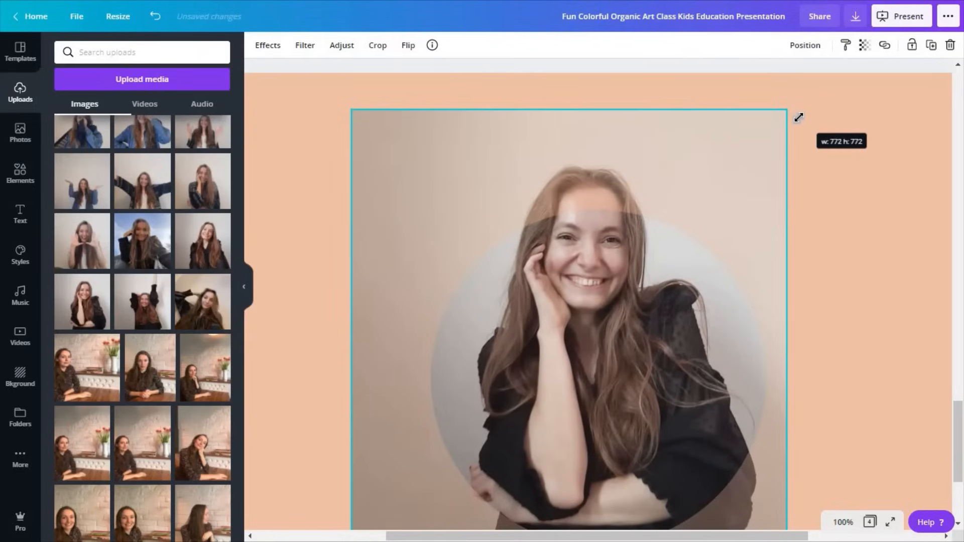
left_click_drag(797, 117, 796, 118)
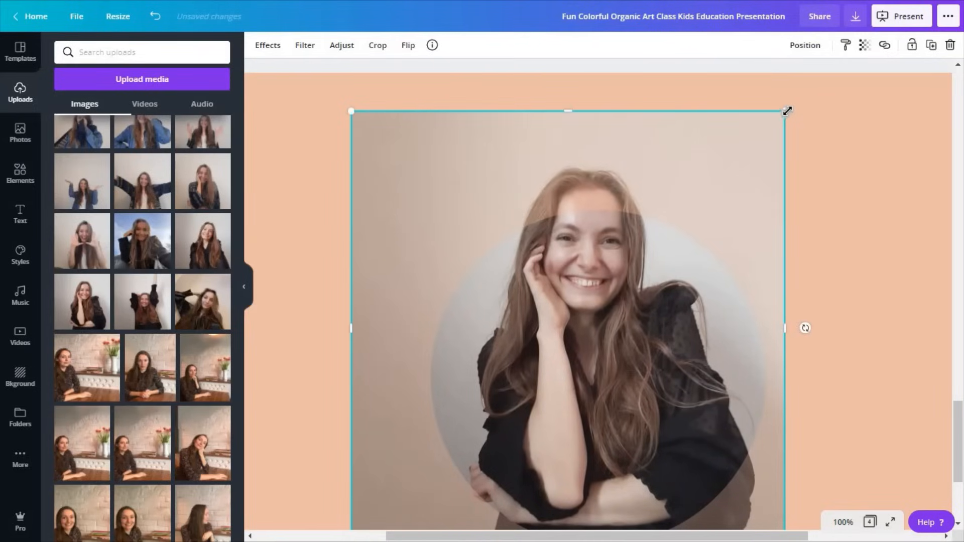
- Lower transparency to line her face up over the portrait, then restore it to 100
left_click(864, 44)
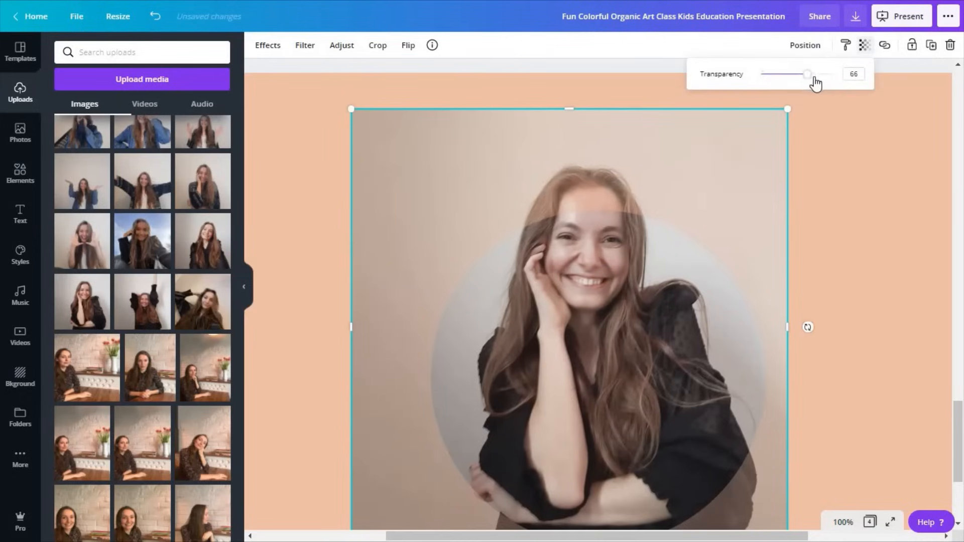
left_click_drag(807, 74, 795, 73)
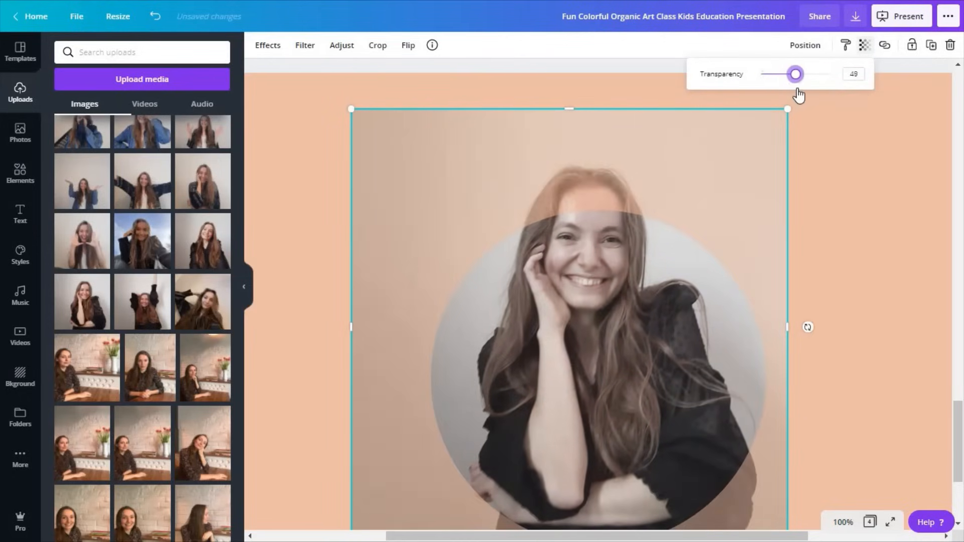
left_click_drag(795, 73, 789, 74)
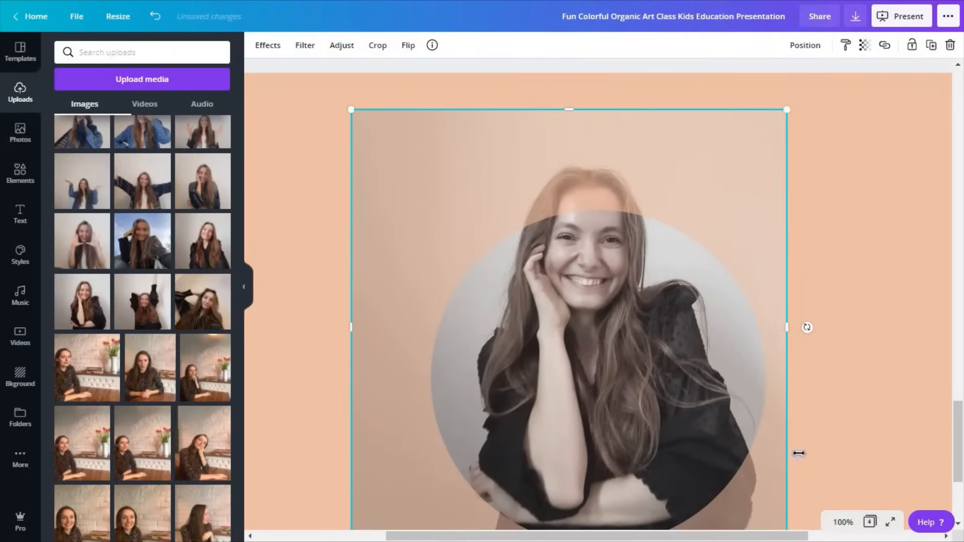
left_click(843, 522)
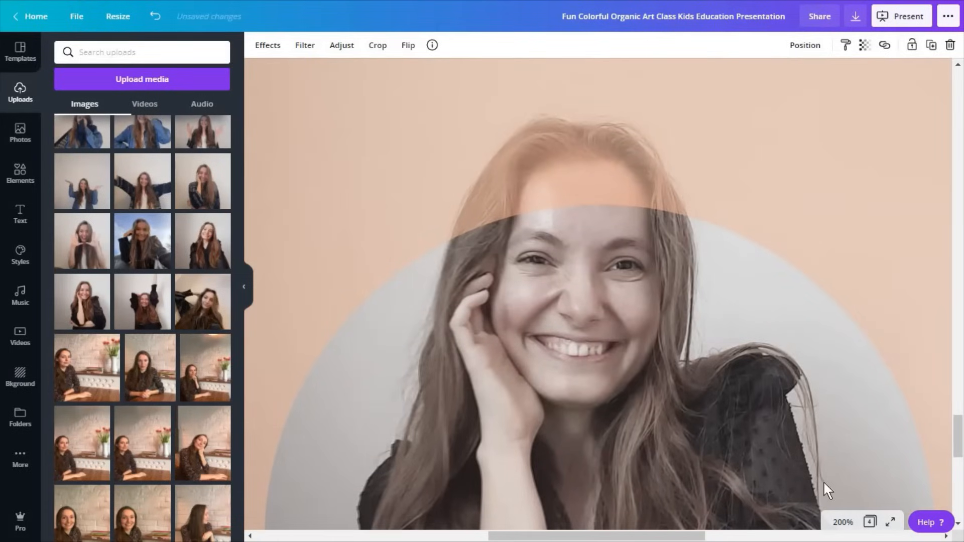
left_click(863, 46)
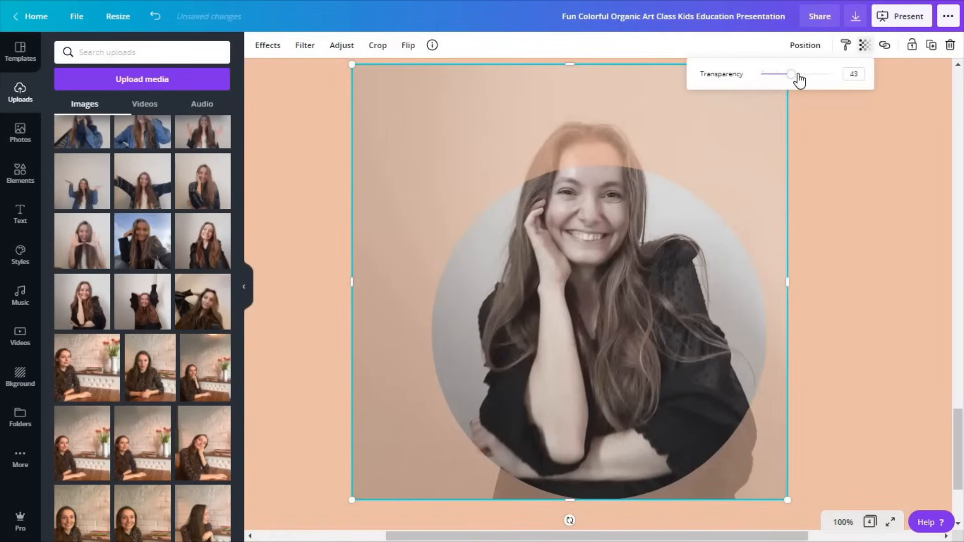
left_click_drag(790, 73, 830, 74)
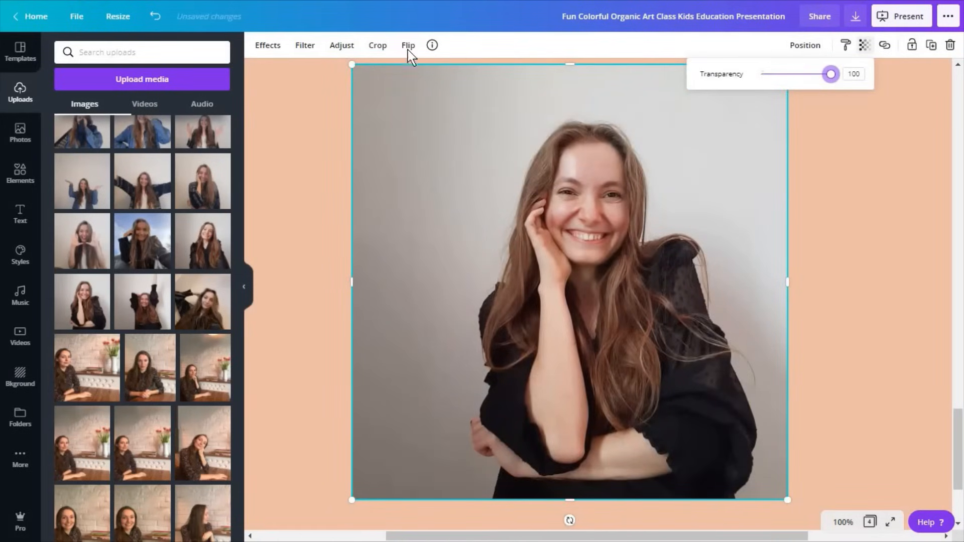
- Crop the overlaid photo down to her head above the circle and deselect to review the pop-out effect
left_click(377, 45)
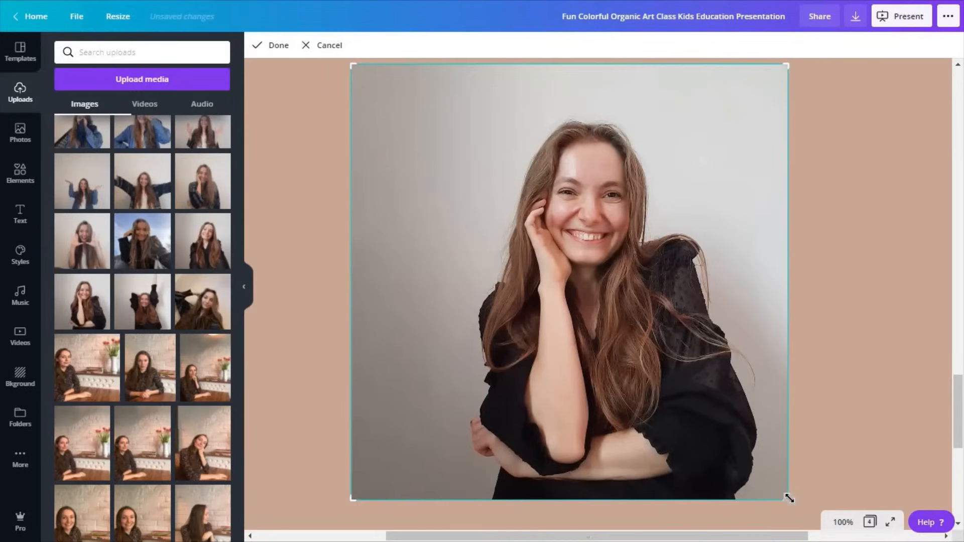
left_click_drag(787, 497, 770, 294)
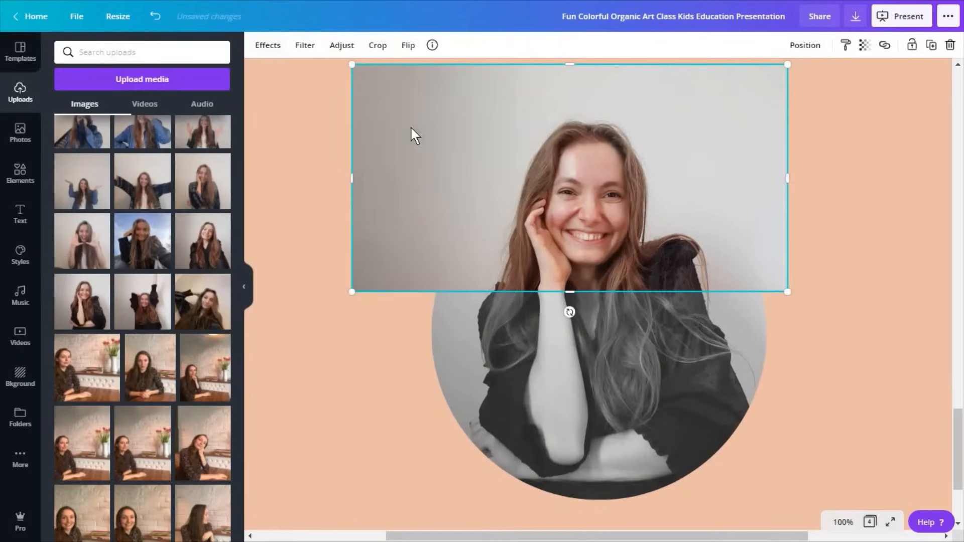
left_click(267, 45)
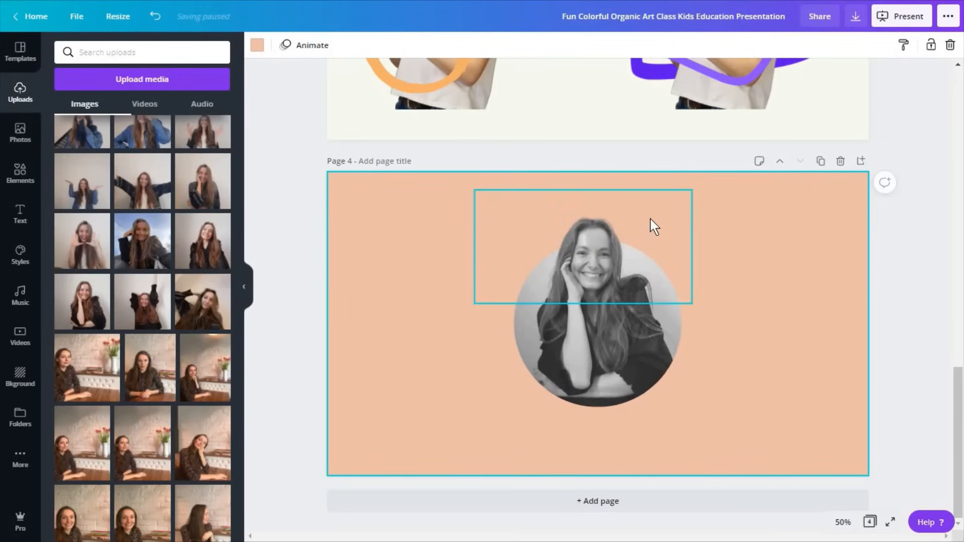
mouse_move(643, 266)
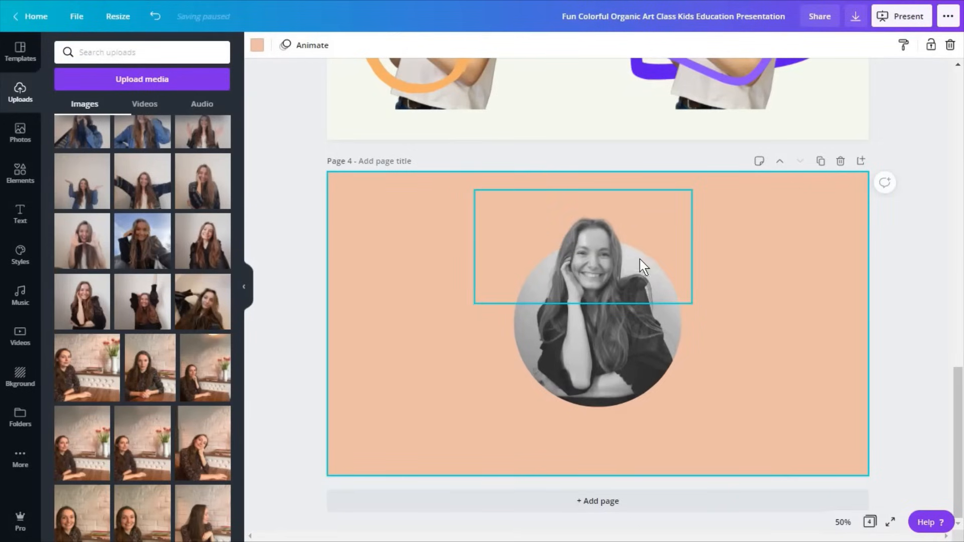
left_click(725, 306)
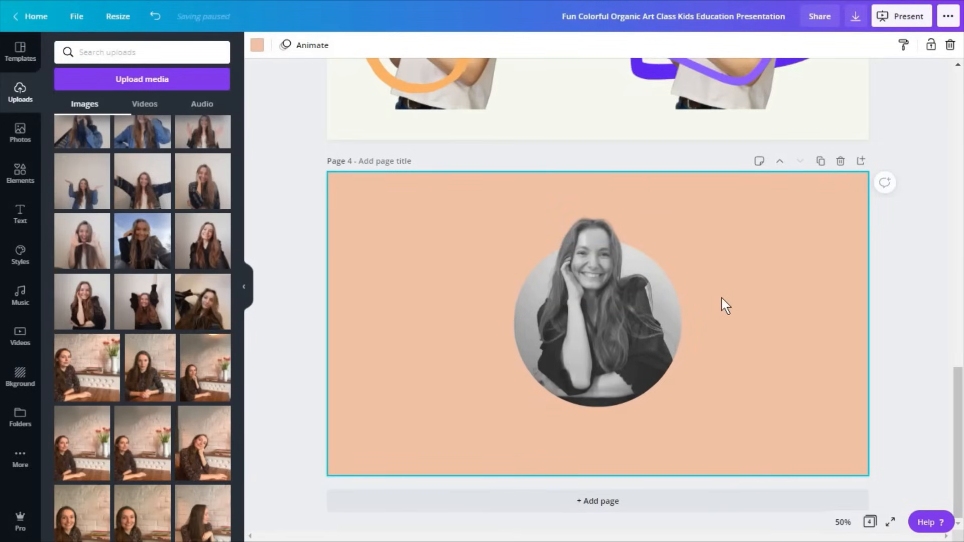
- Add a circle outline from Shapes around the portrait and recolour it coral
left_click(596, 322)
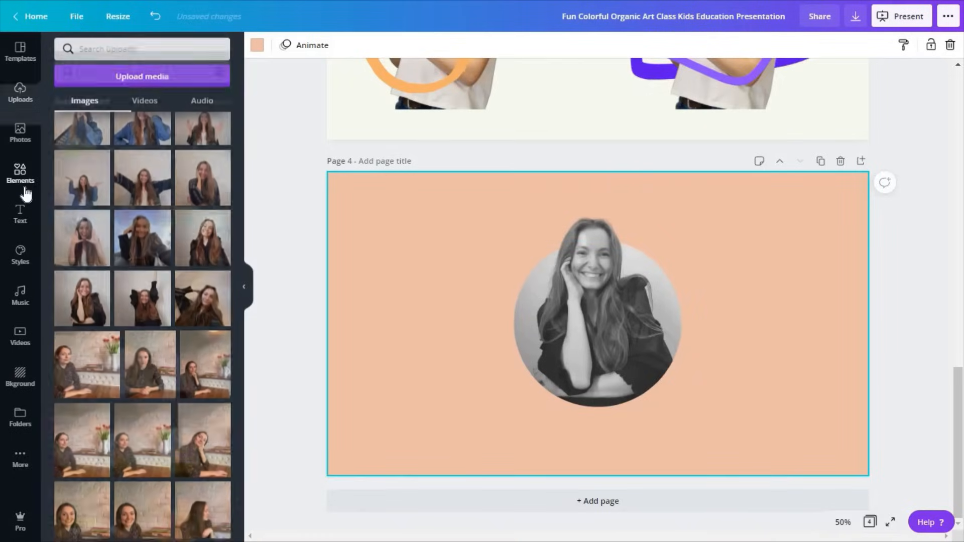
left_click(20, 174)
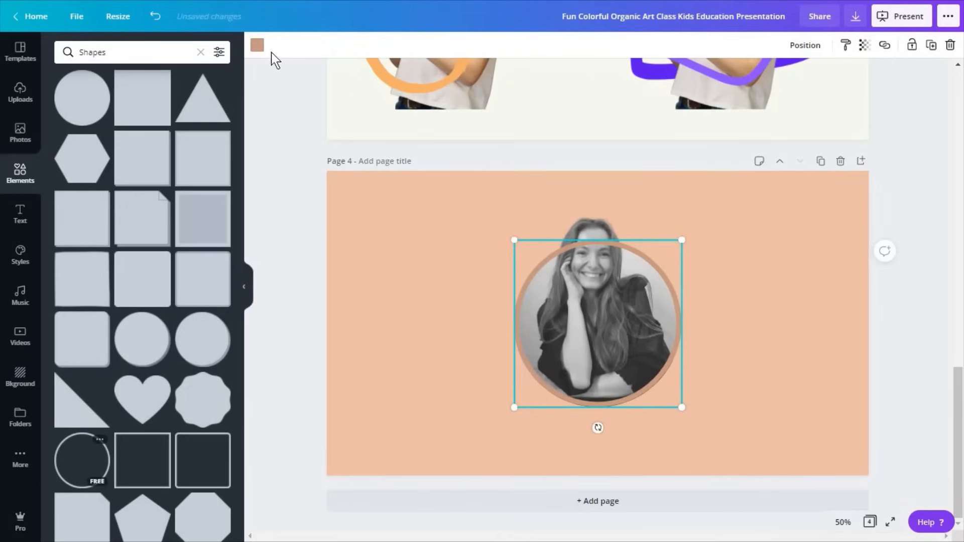
left_click(257, 45)
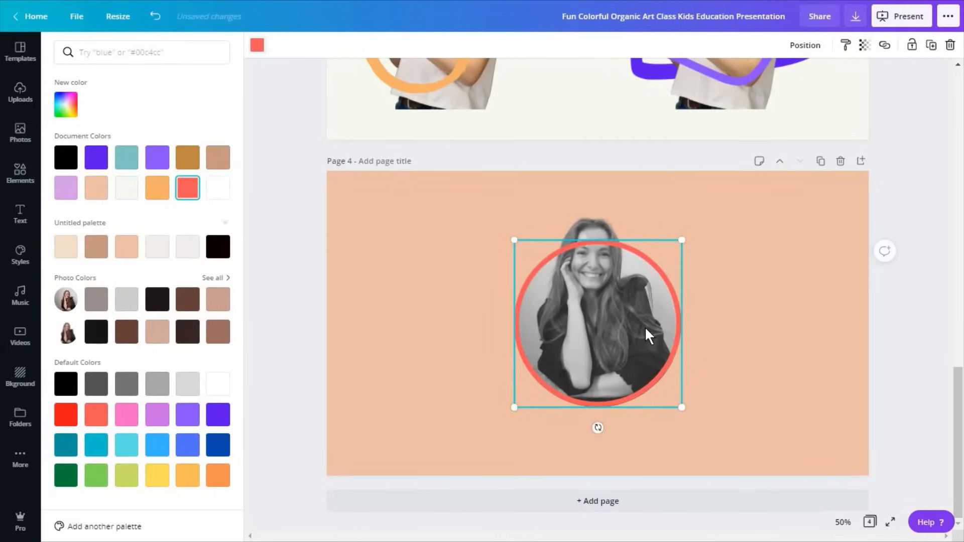
left_click(804, 45)
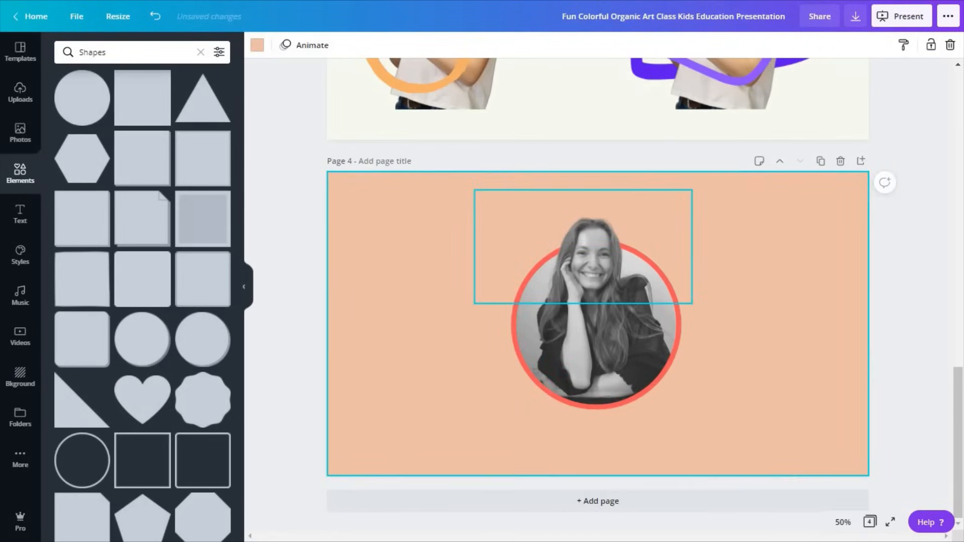
type("mouse click animated")
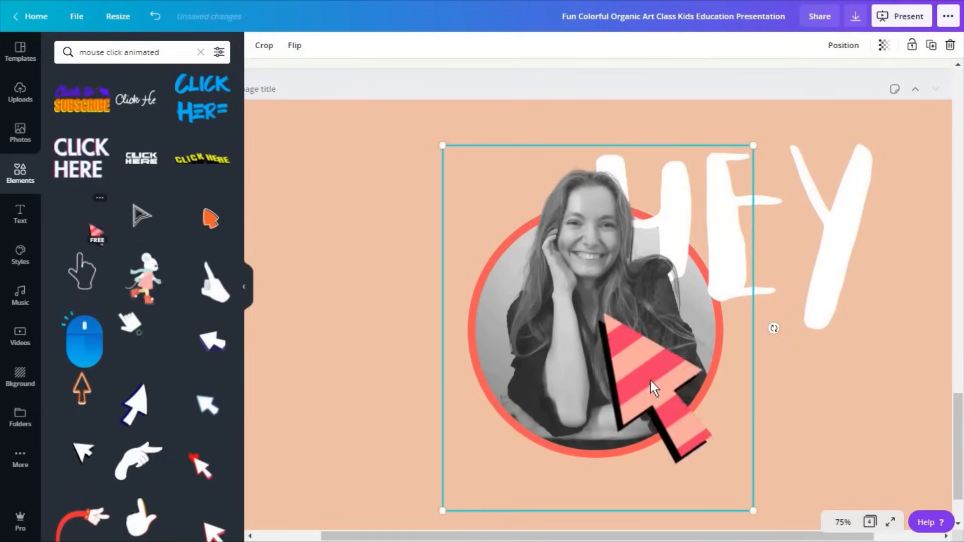
- Place a small click arrow beside HEY, sparkles by the ring, and send the shooting star backward
left_click_drag(655, 388, 743, 356)
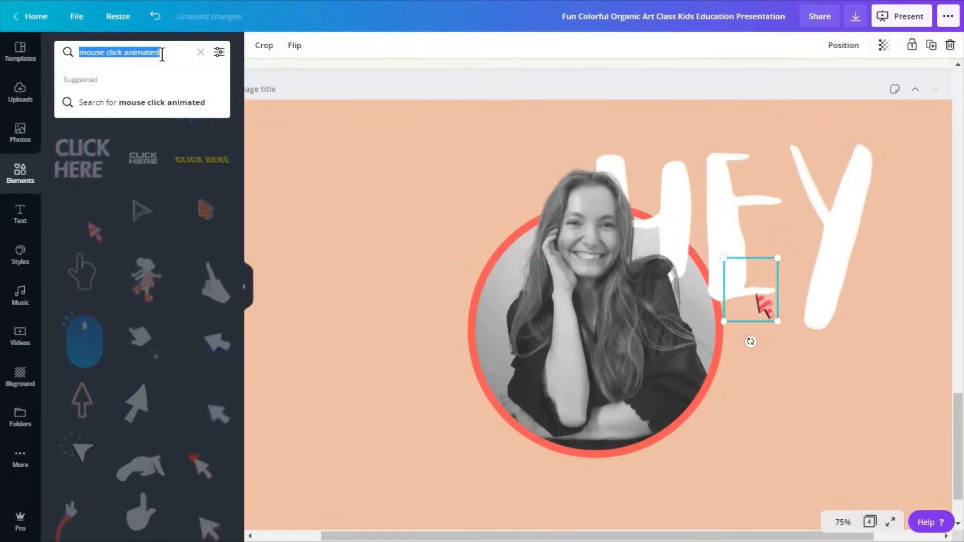
type("sparkles")
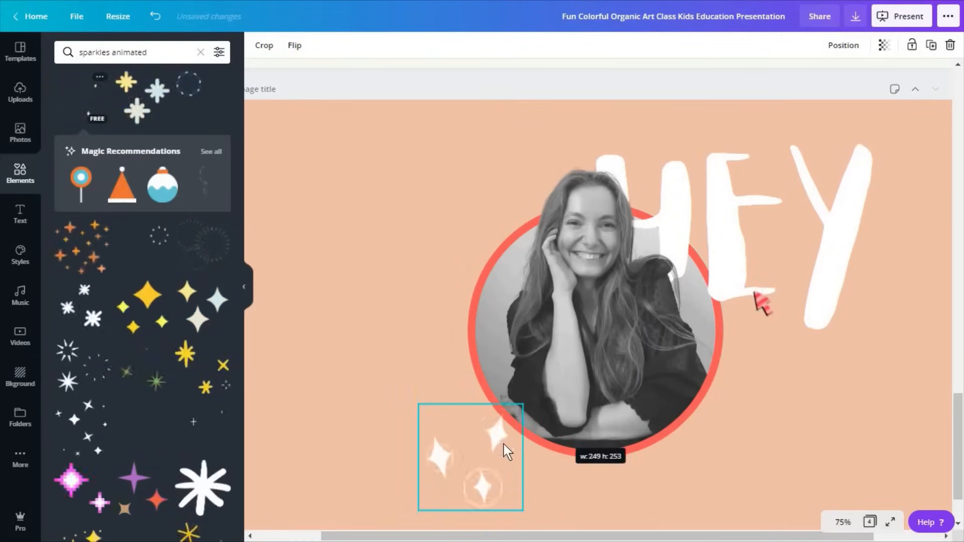
left_click_drag(469, 454, 388, 267)
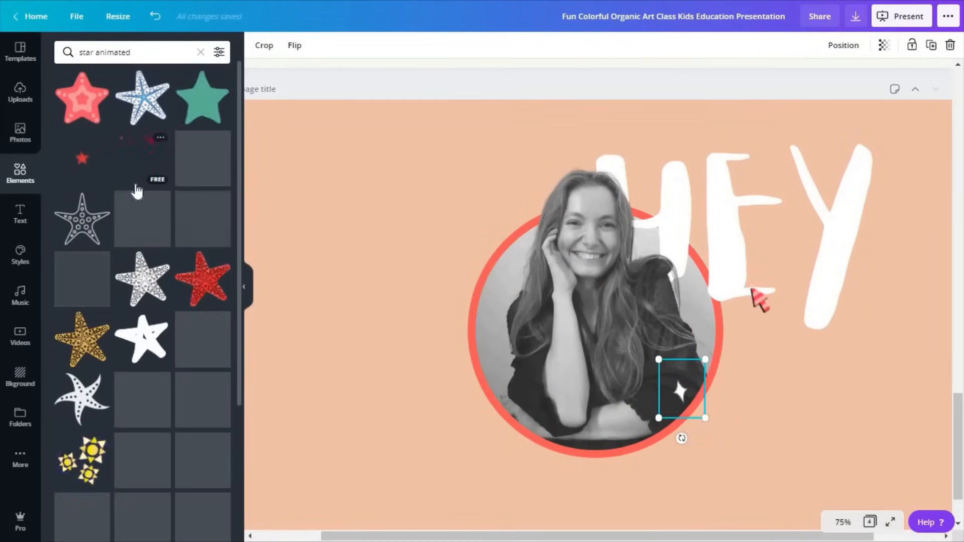
scroll("down", 3)
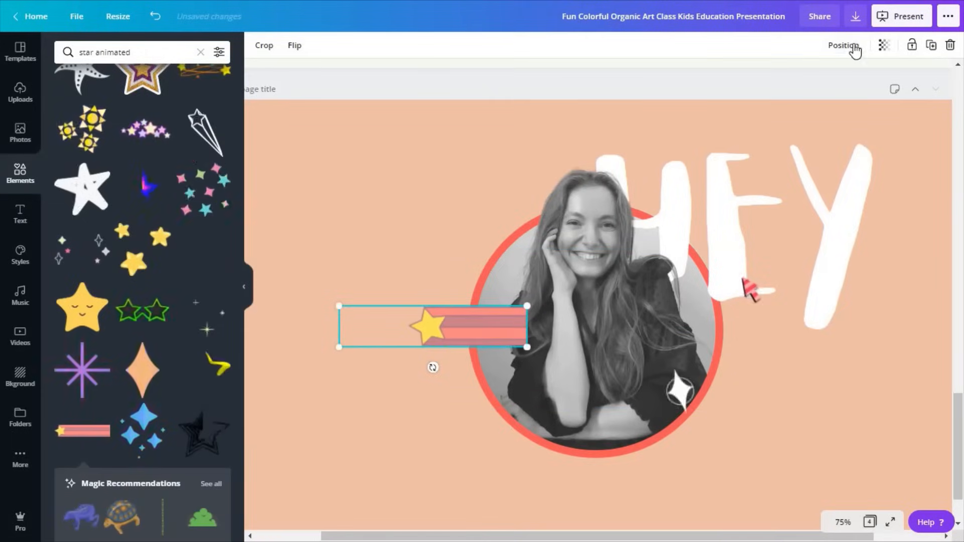
left_click(842, 45)
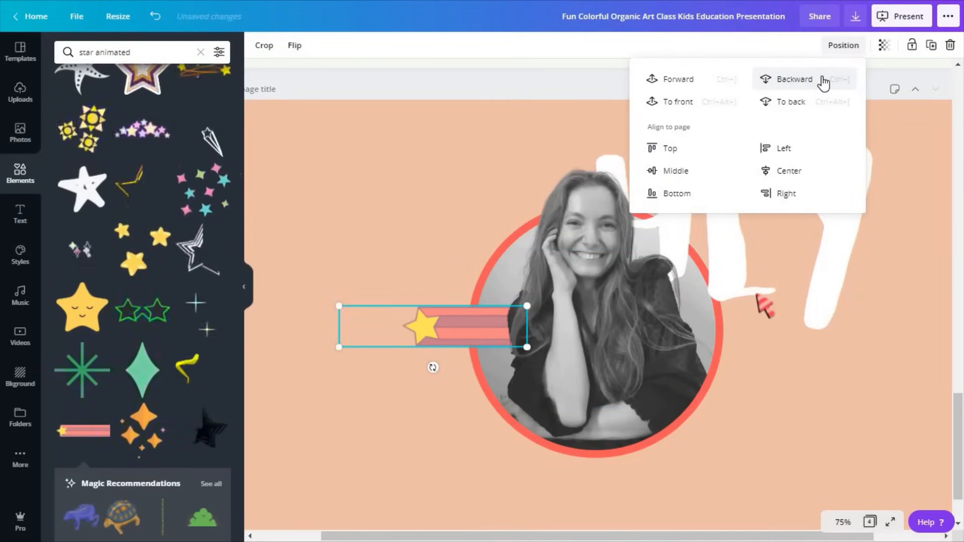